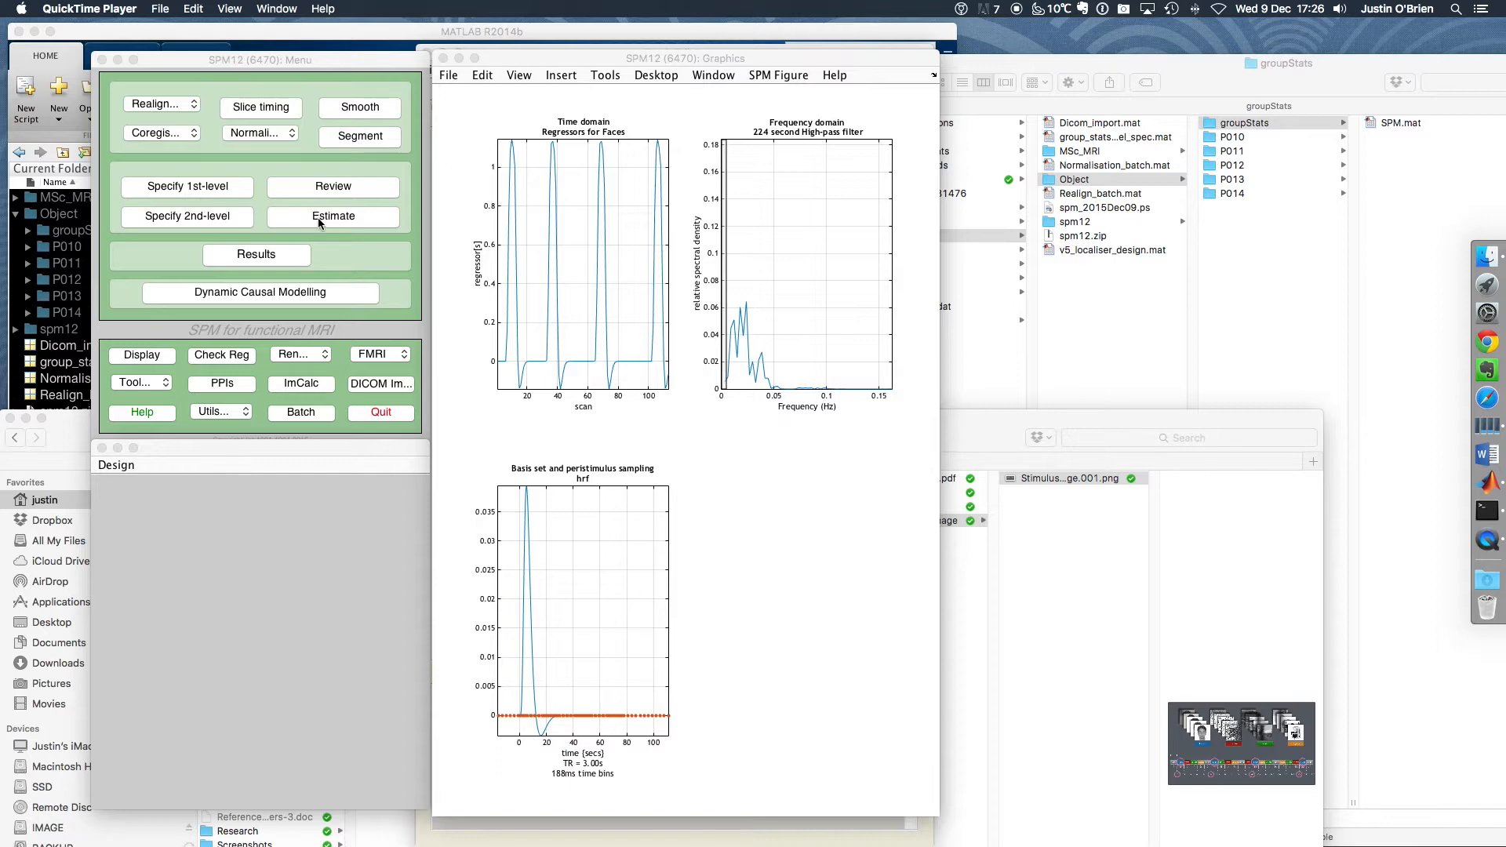
- Assign groupStats/SPM.mat as the design input of the Model estimation job
click(333, 216)
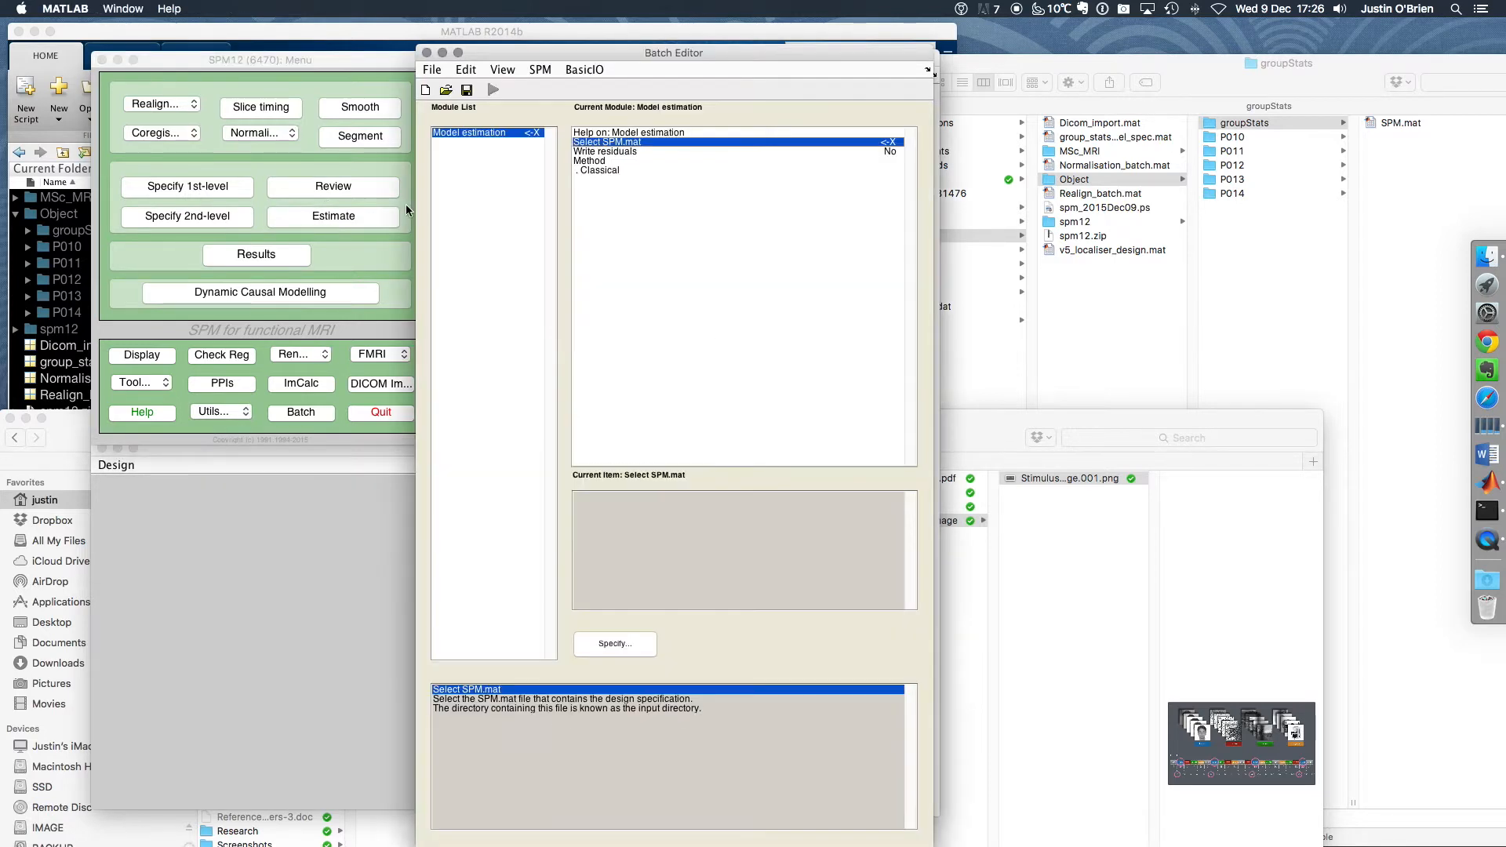
mouse_move(623, 151)
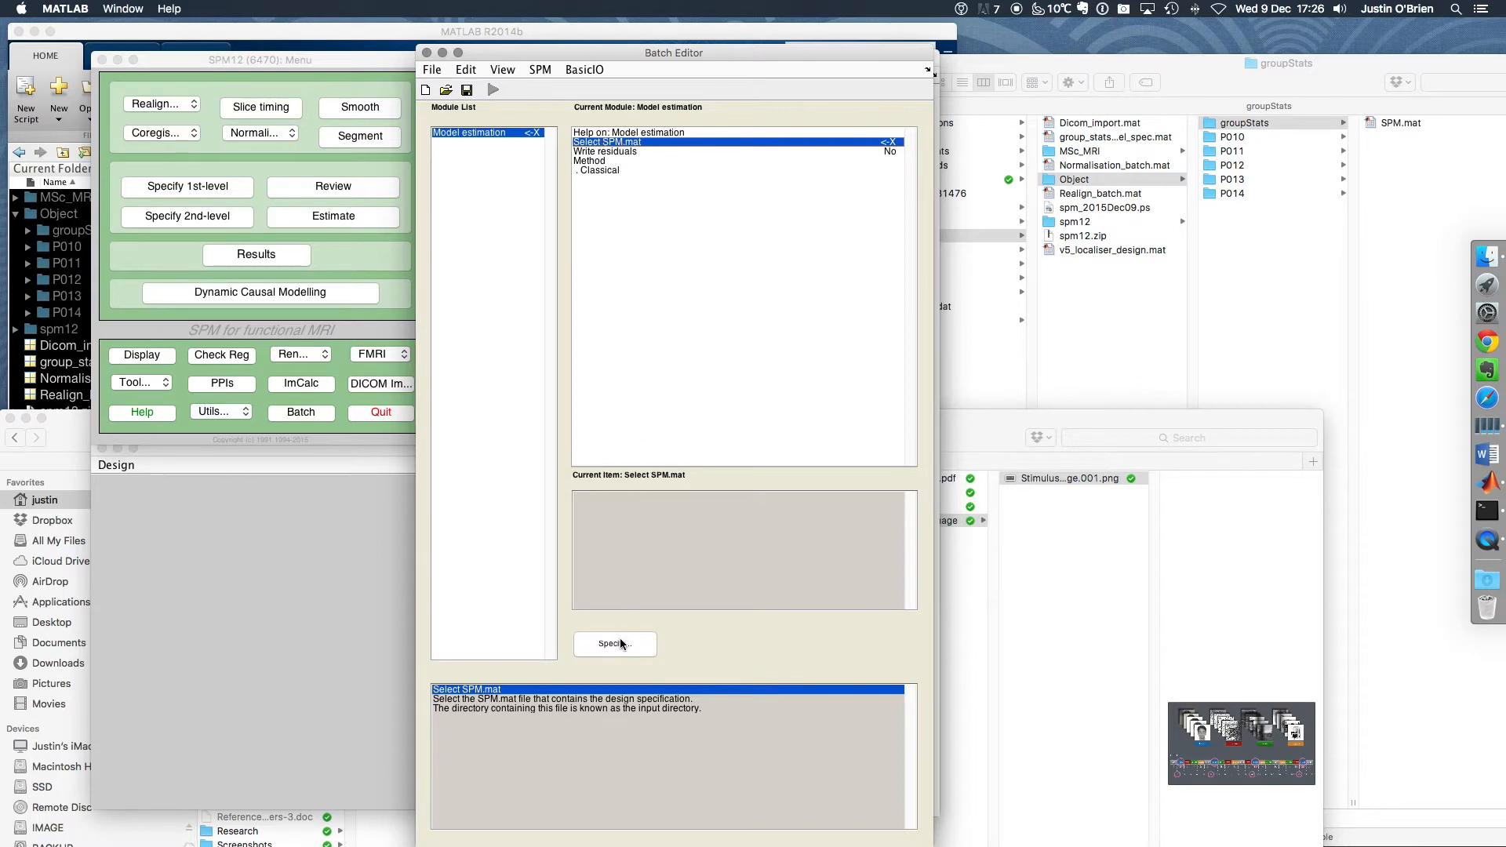
click(613, 643)
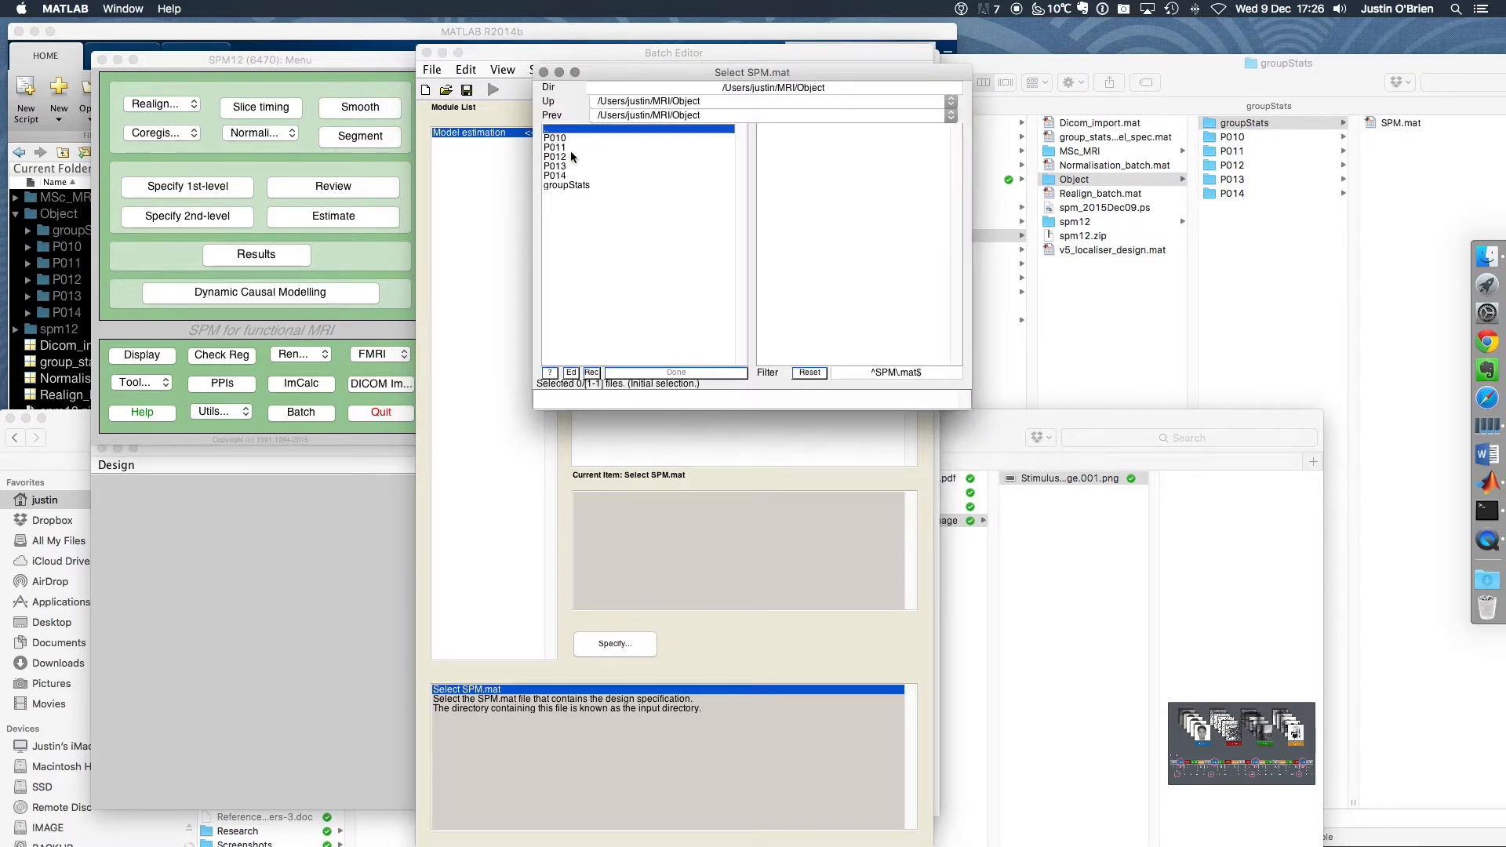
double_click(567, 185)
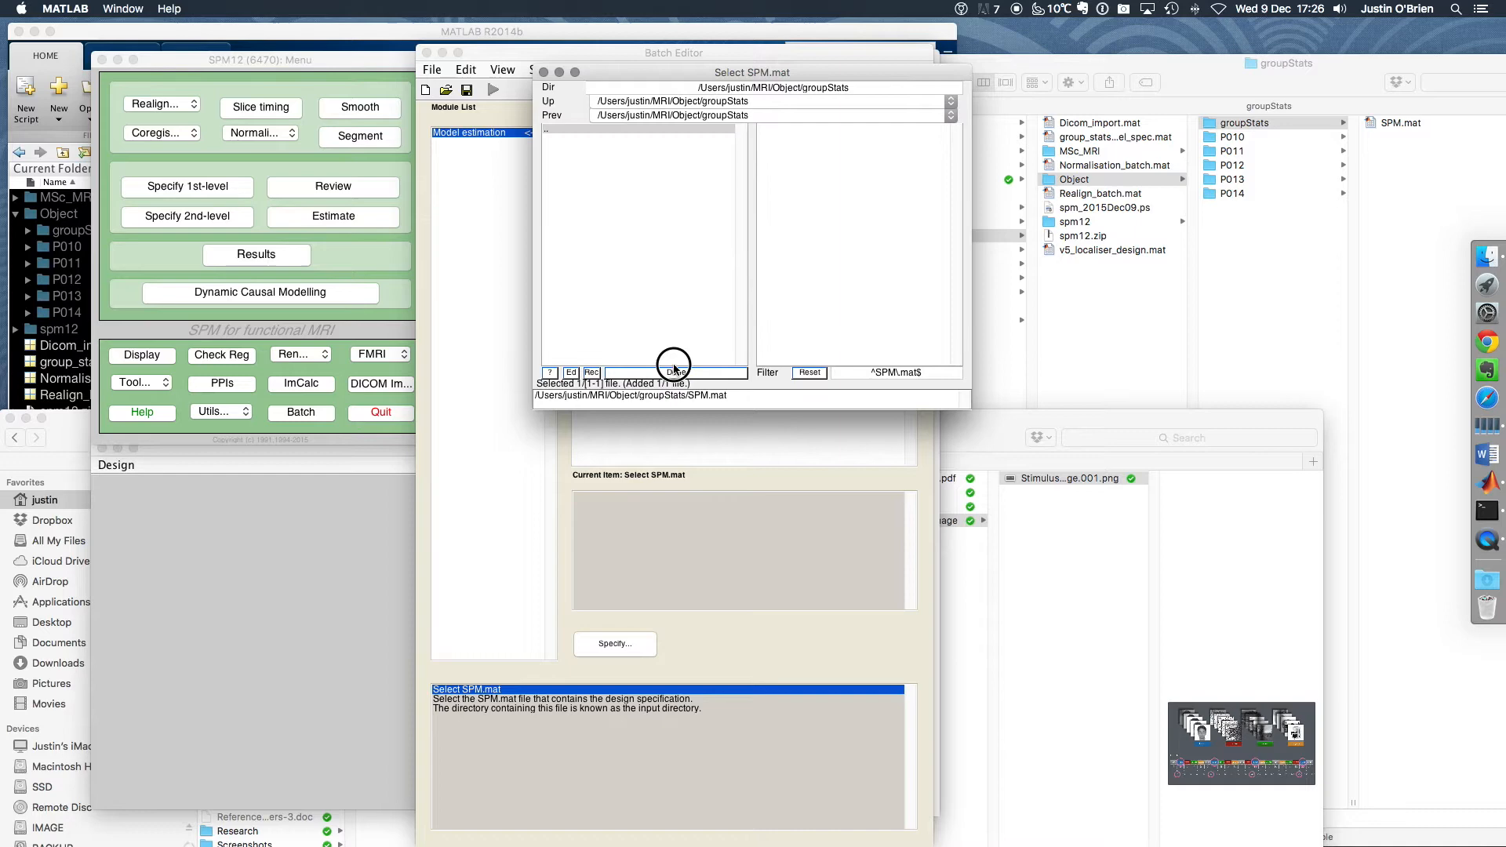
click(674, 374)
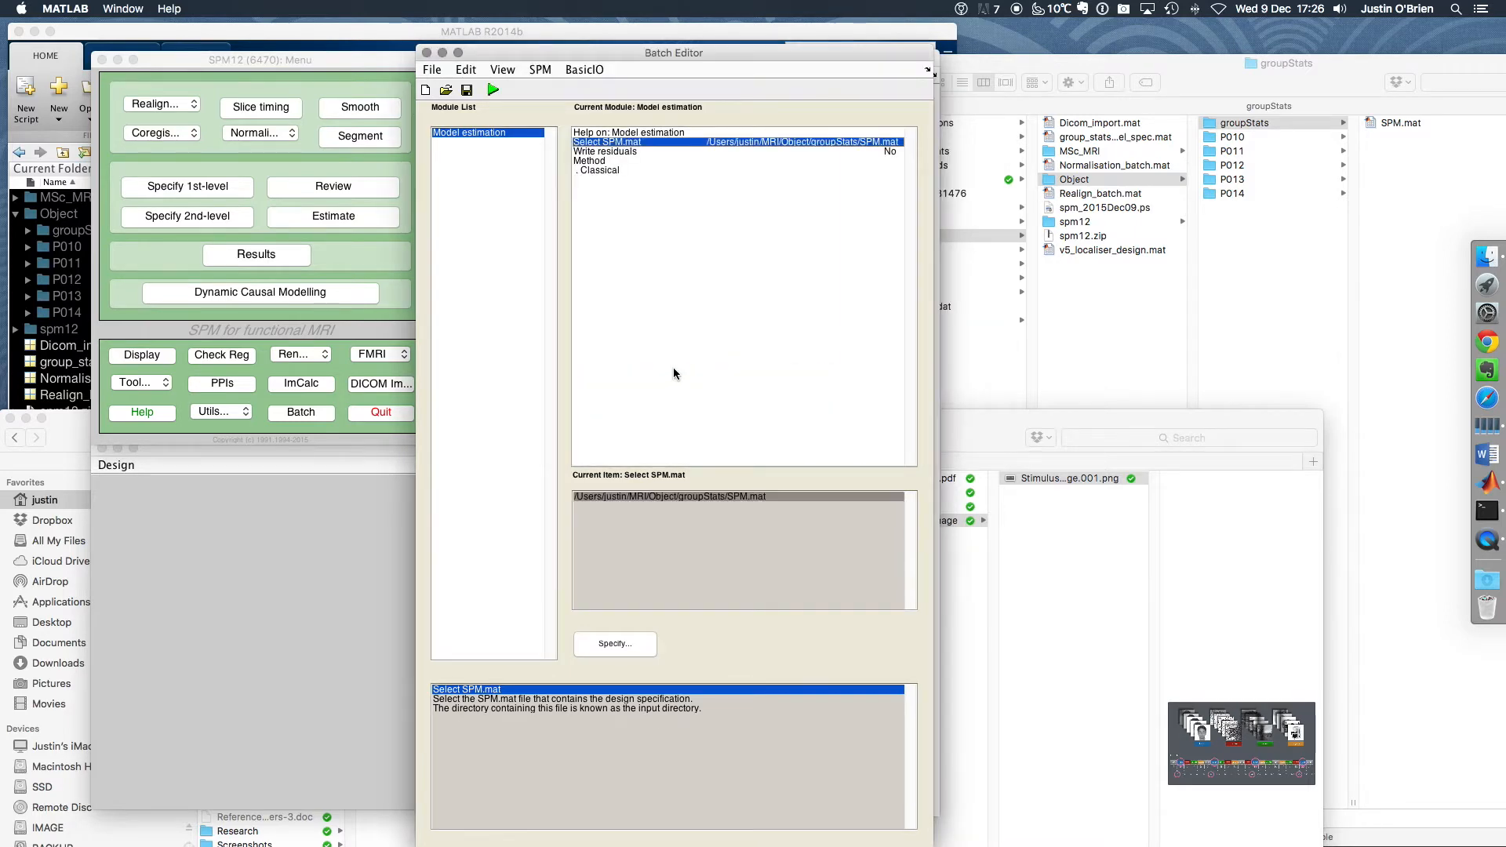
mouse_move(602, 245)
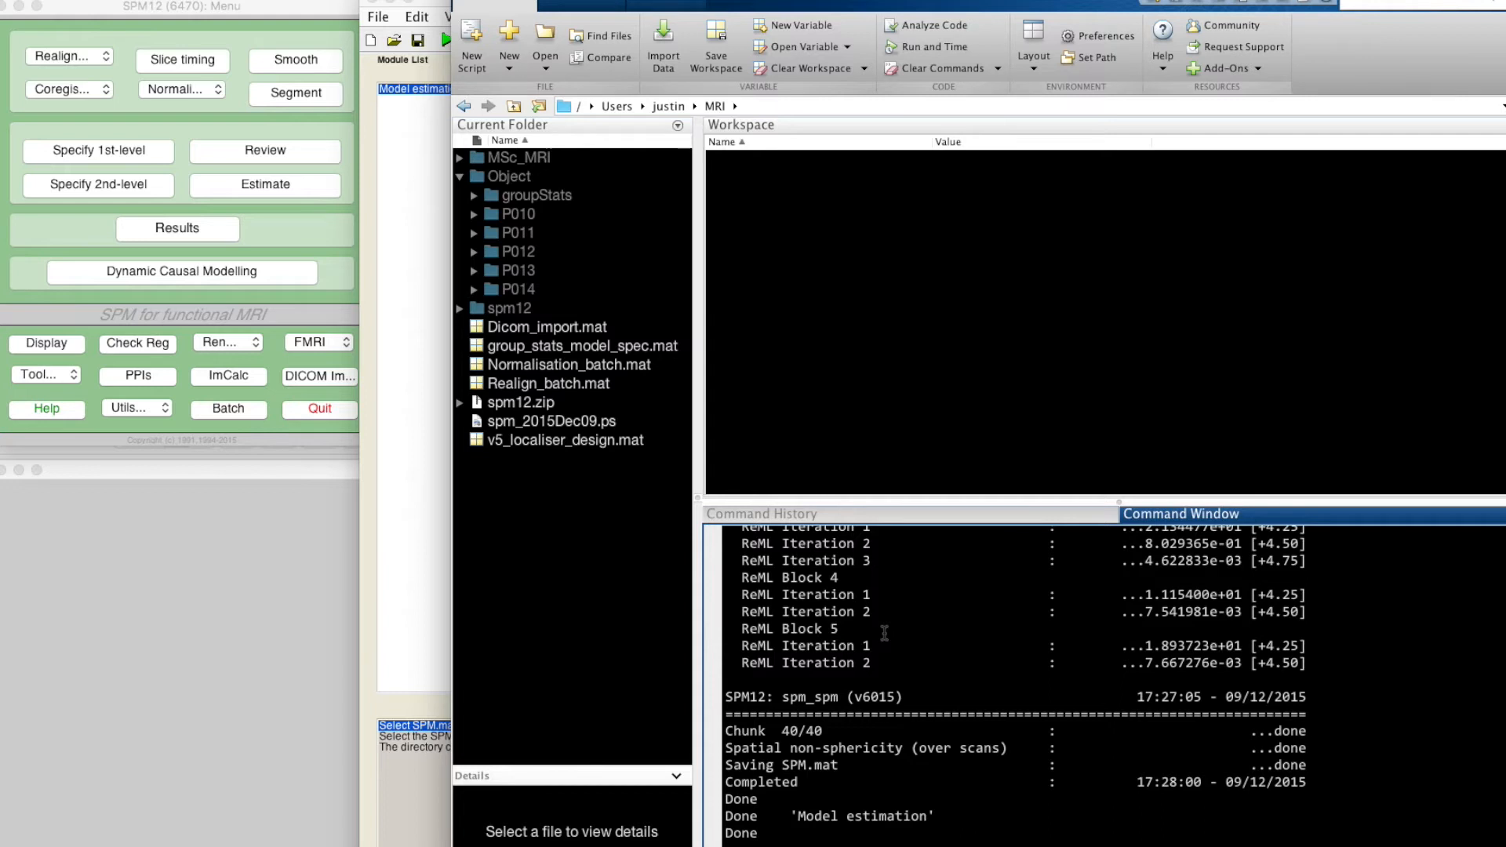
mouse_move(378, 169)
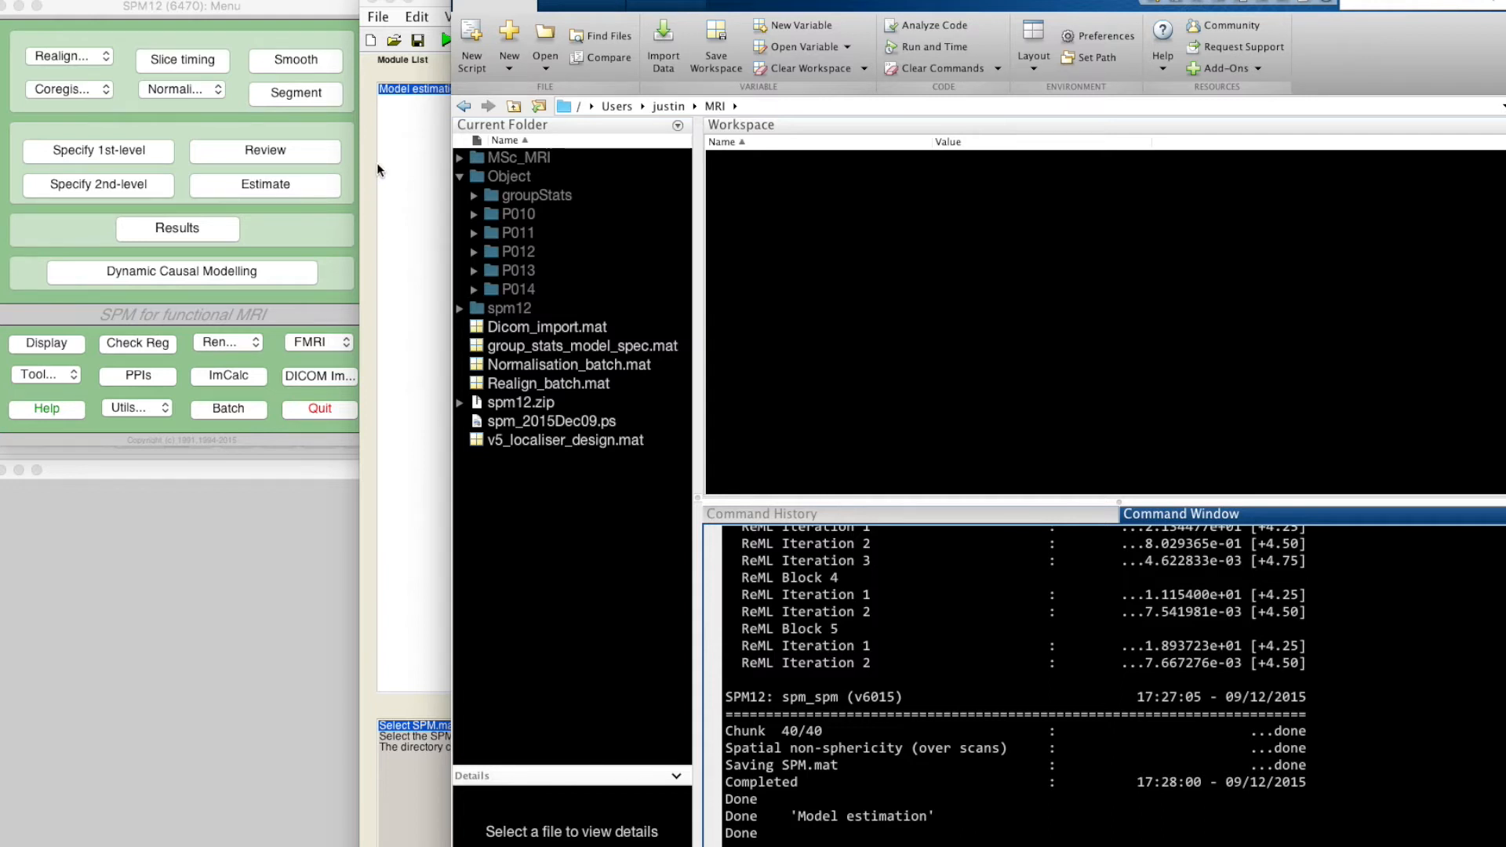
mouse_move(995, 182)
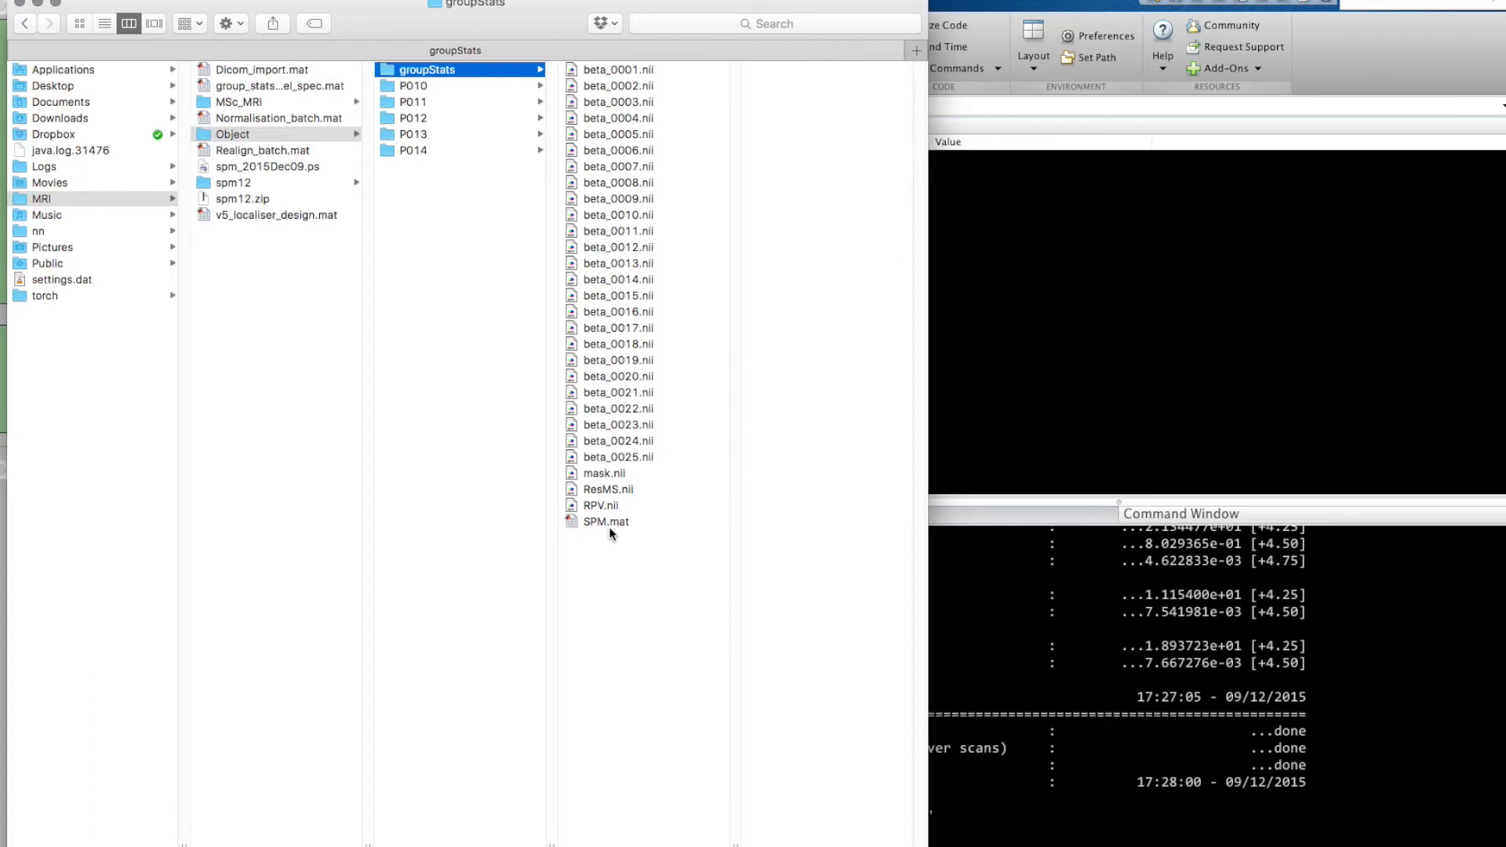
mouse_move(643, 536)
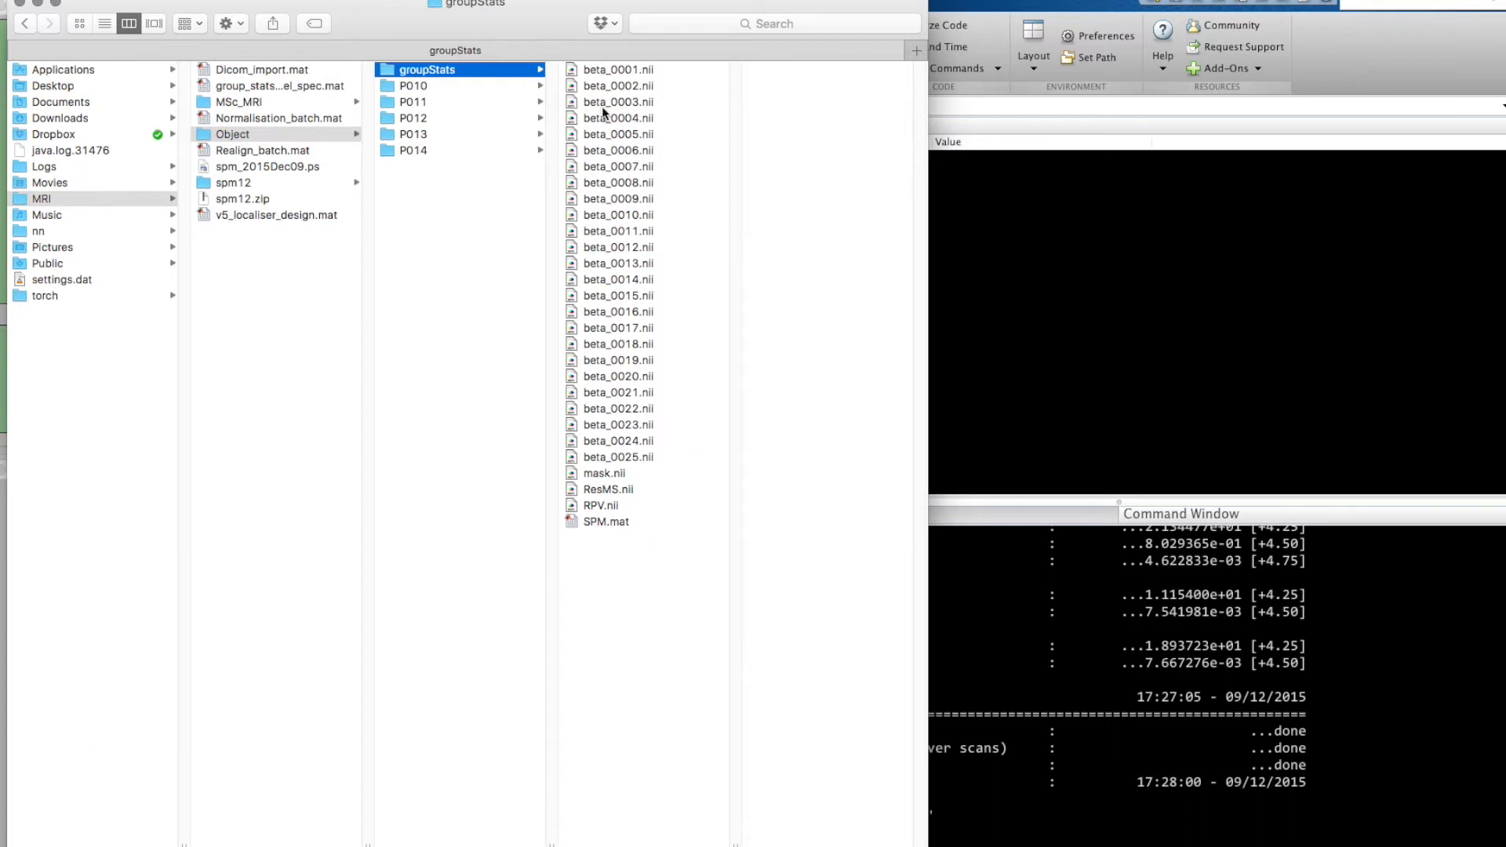
mouse_move(650, 464)
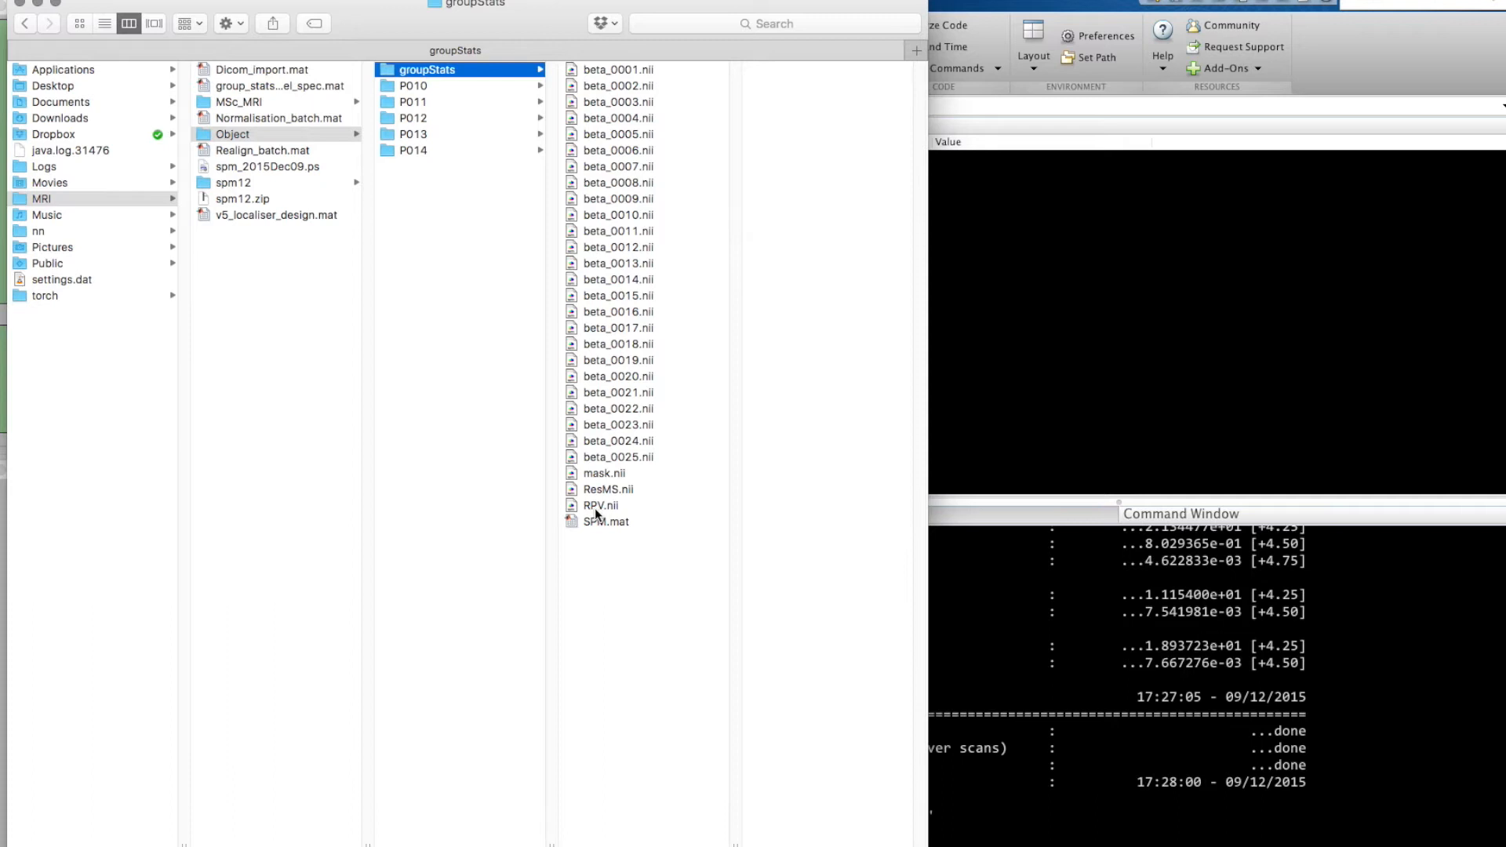
mouse_move(627, 125)
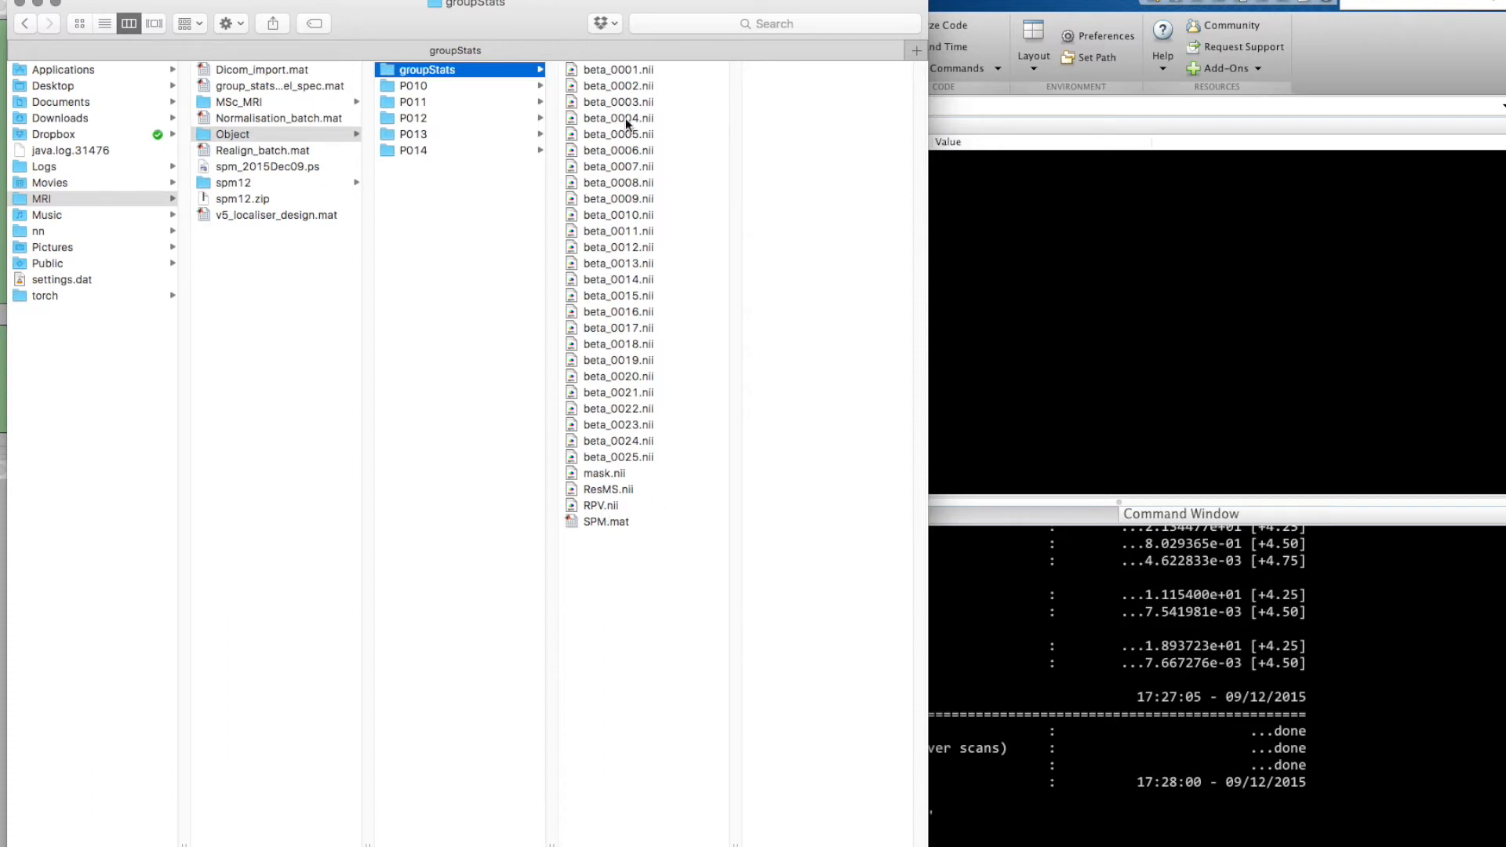
mouse_move(620, 75)
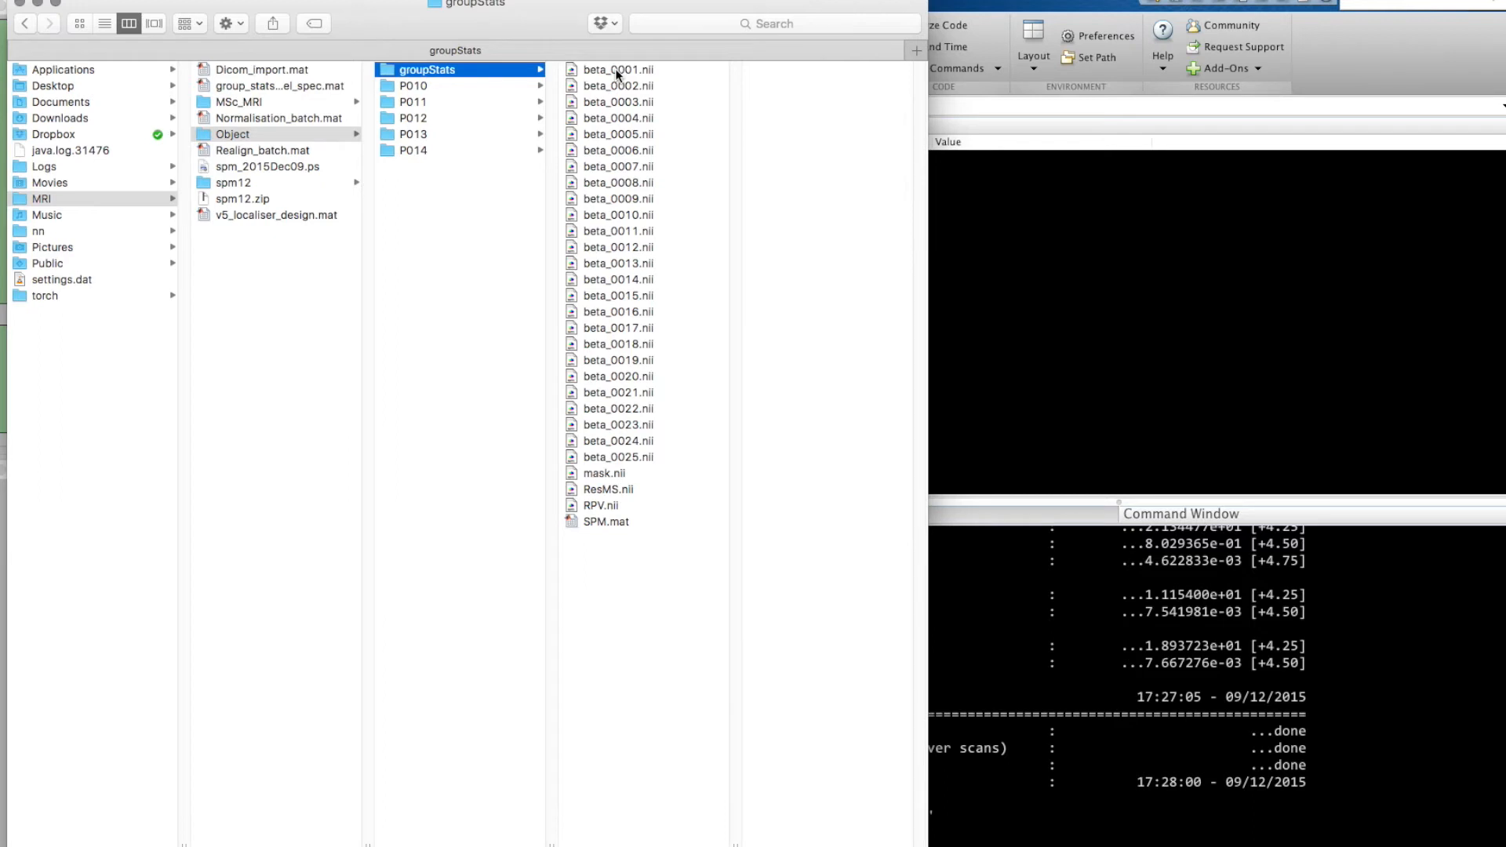
mouse_move(655, 489)
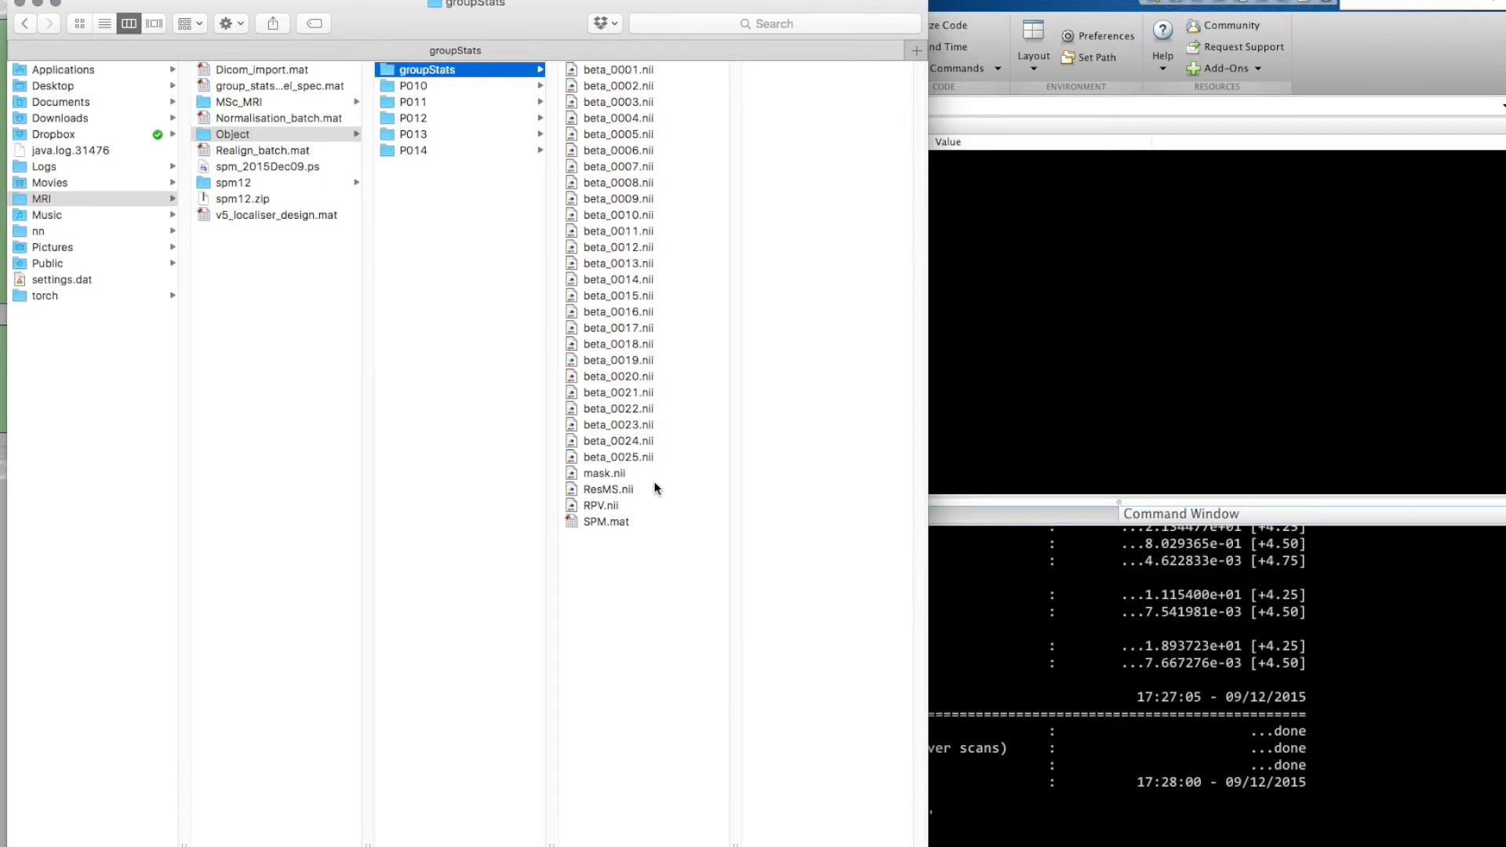
mouse_move(615, 490)
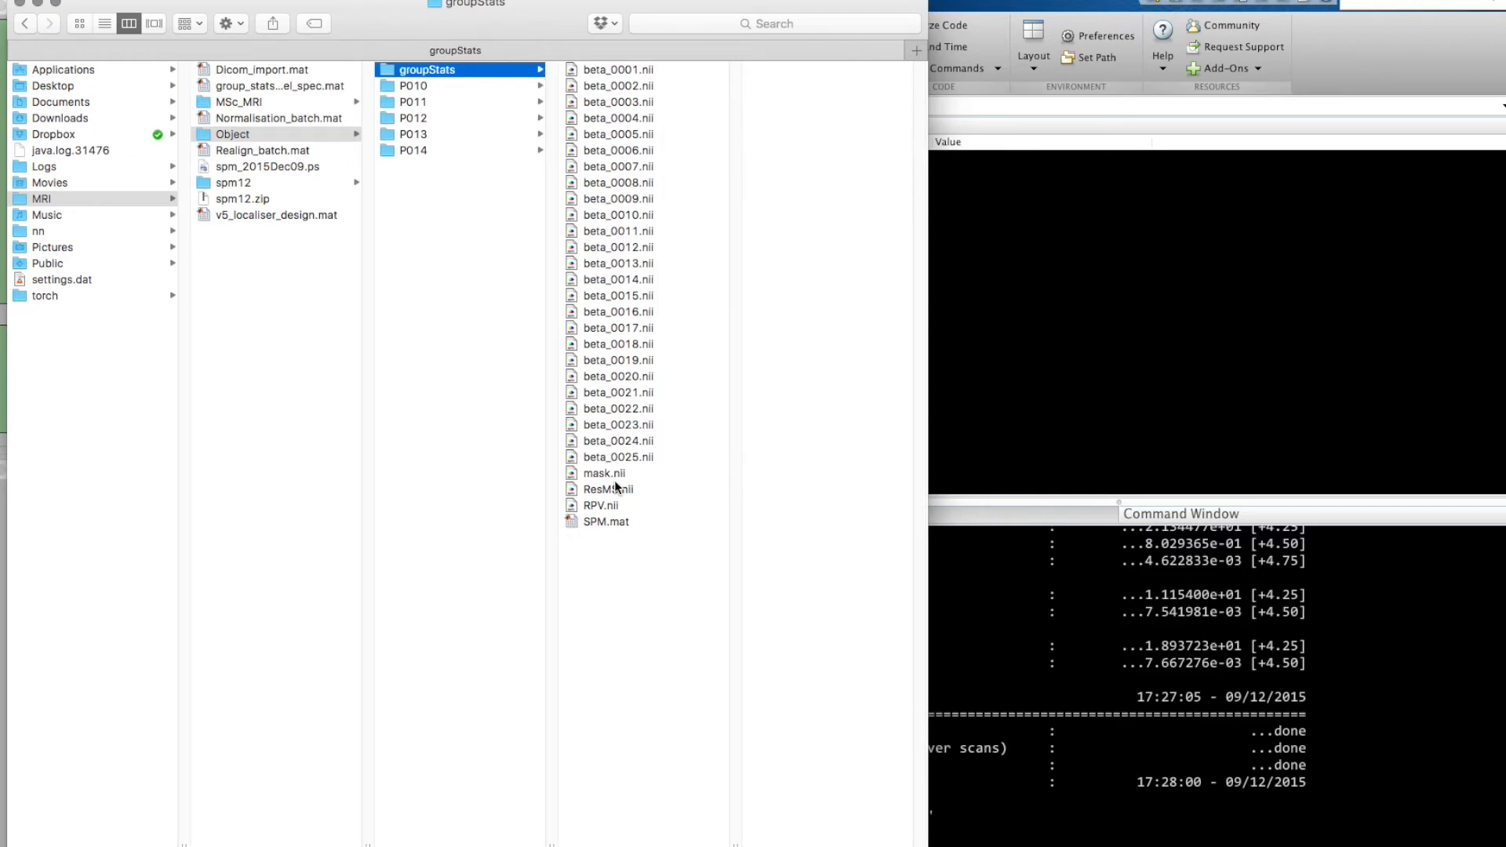
mouse_move(637, 105)
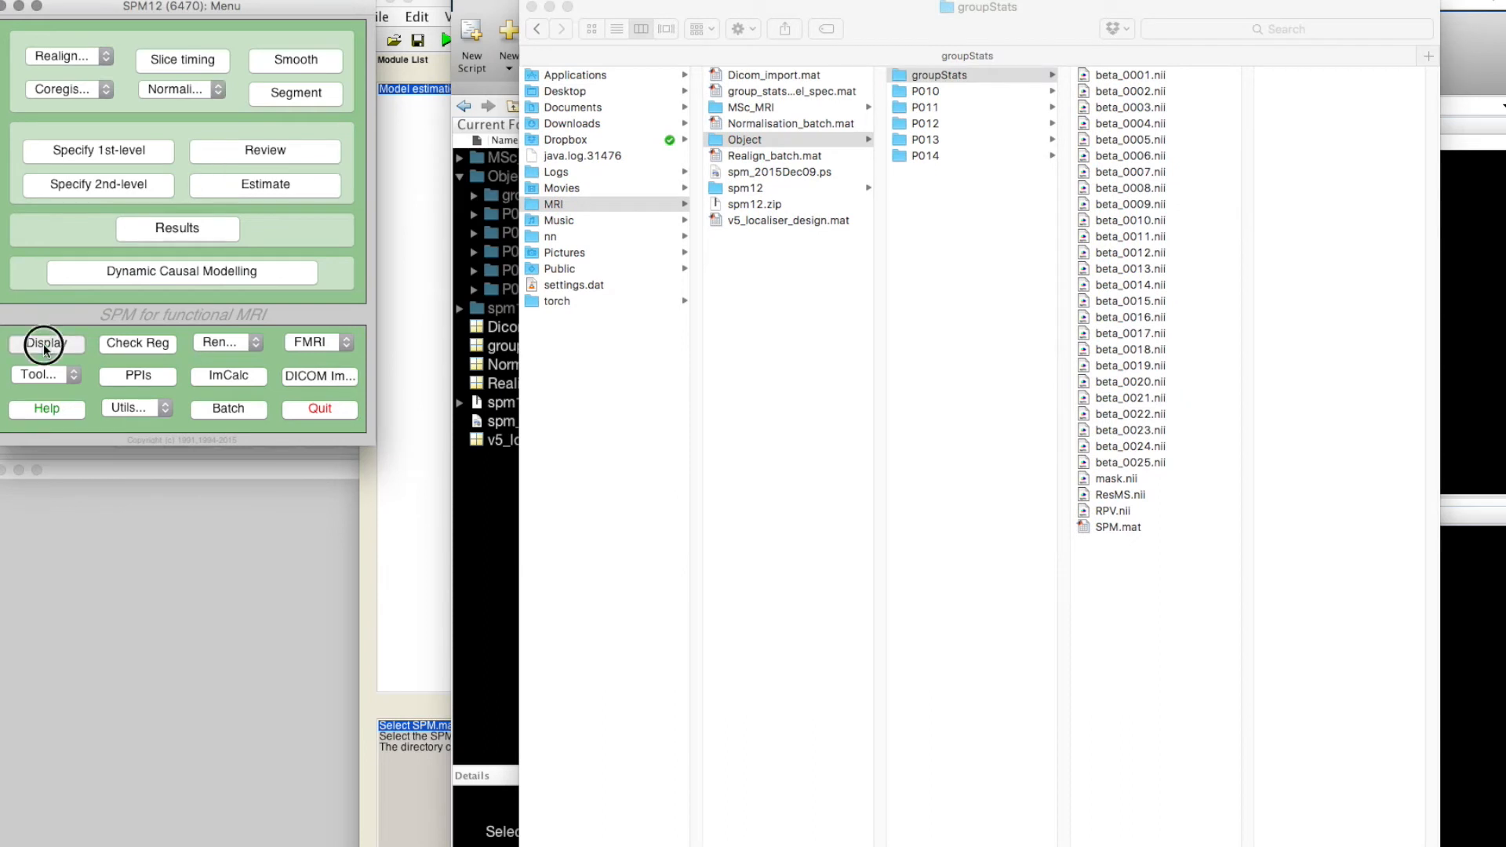
- Display beta_0001.nii from groupStats and probe a couple of brain locations with the crosshair
click(45, 344)
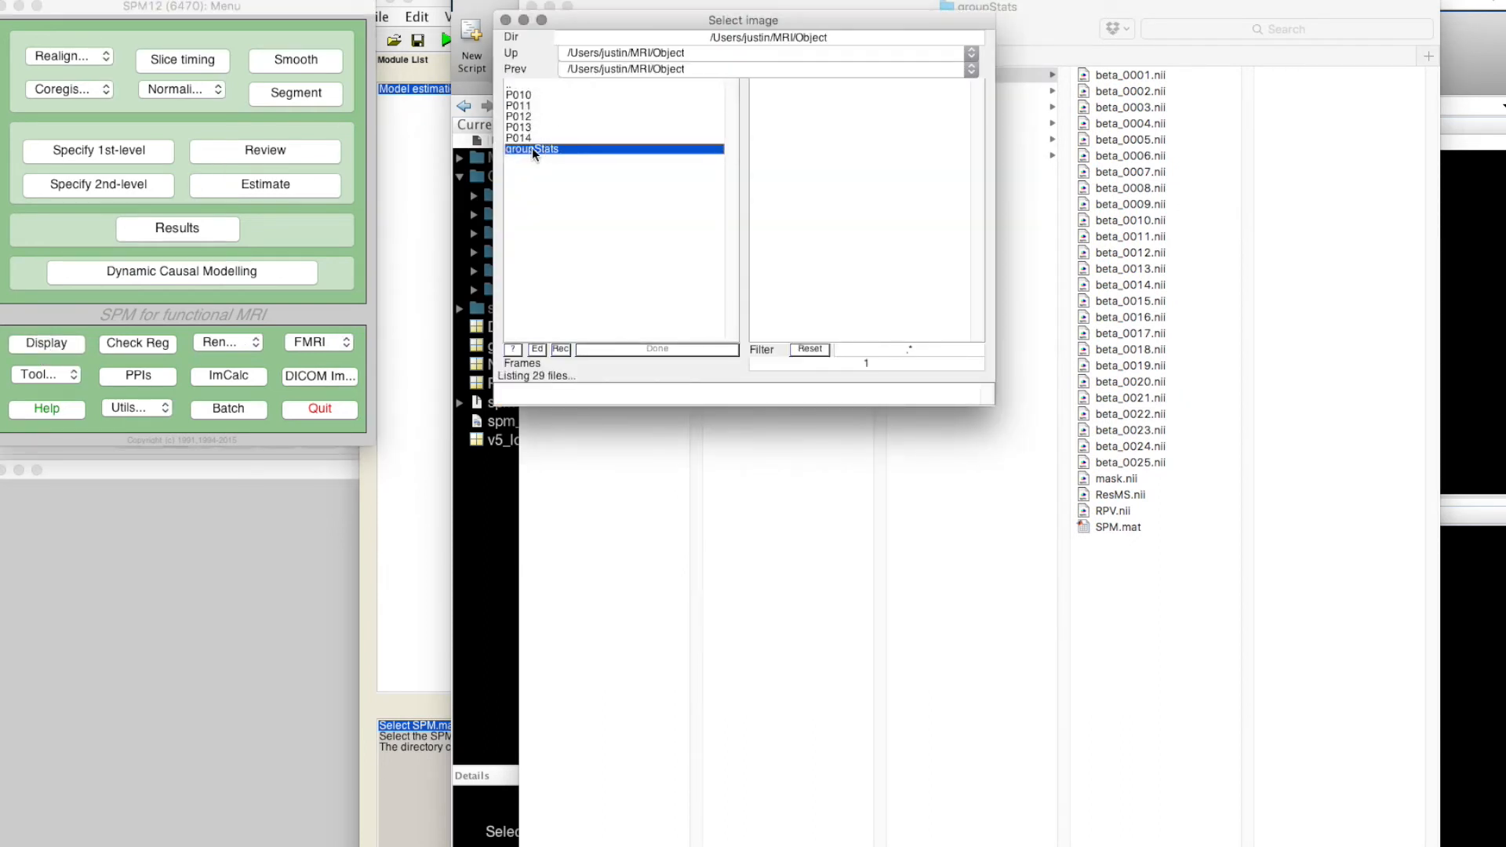
double_click(532, 152)
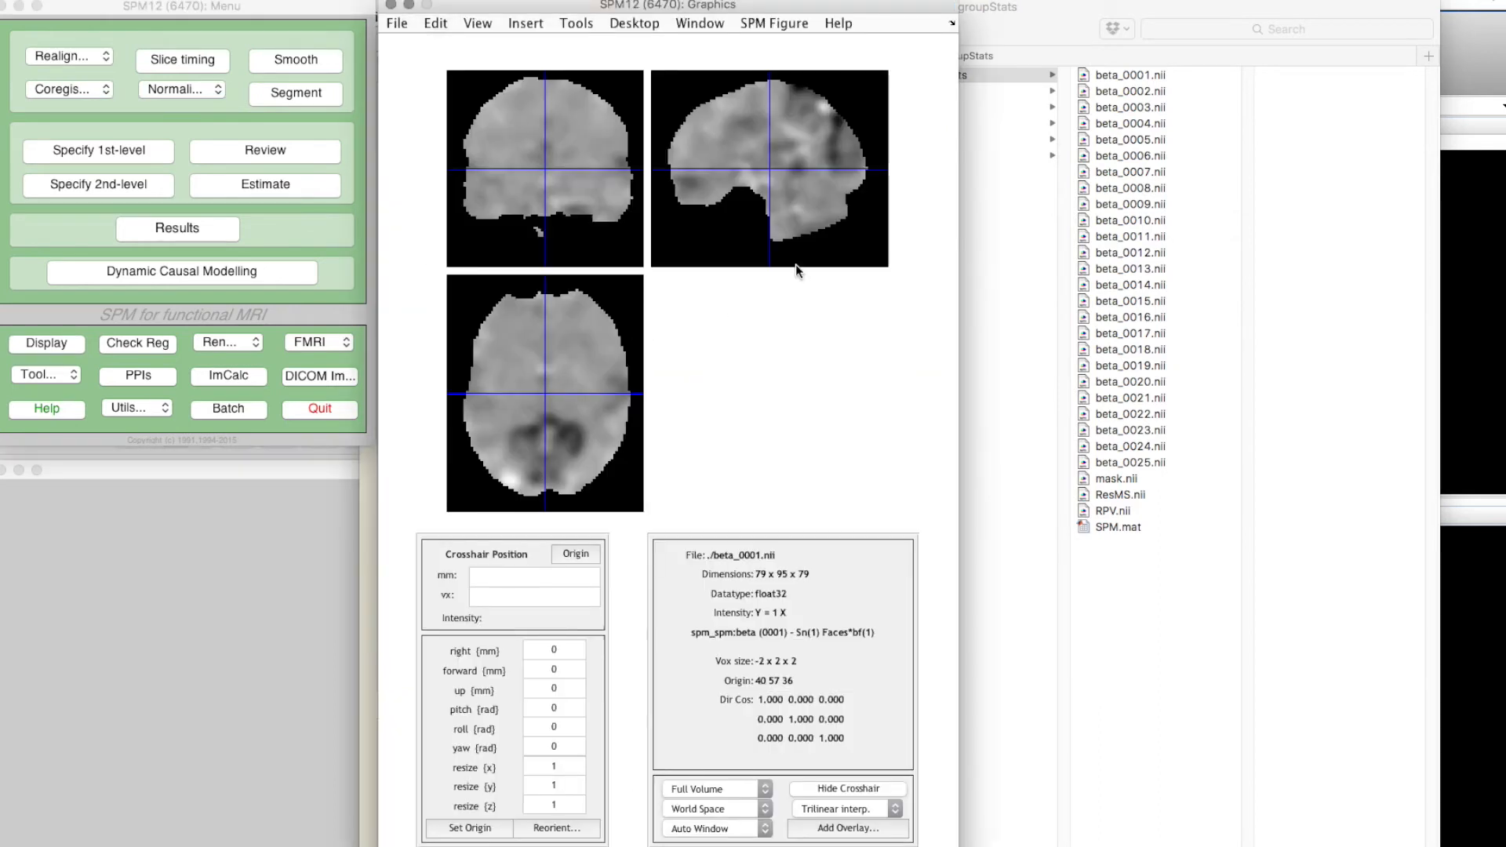
mouse_move(786, 214)
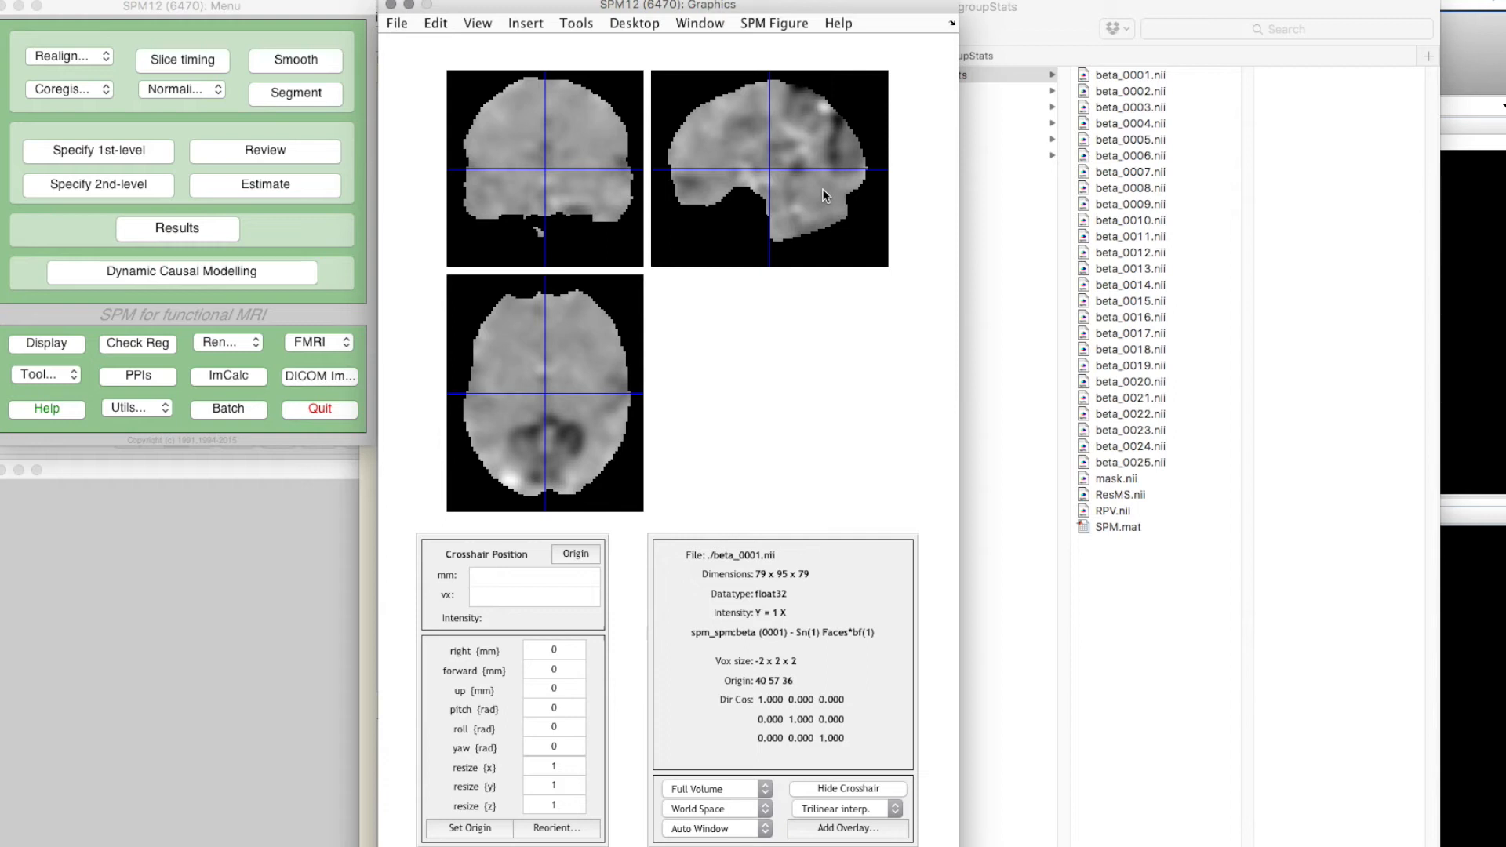
mouse_move(574, 444)
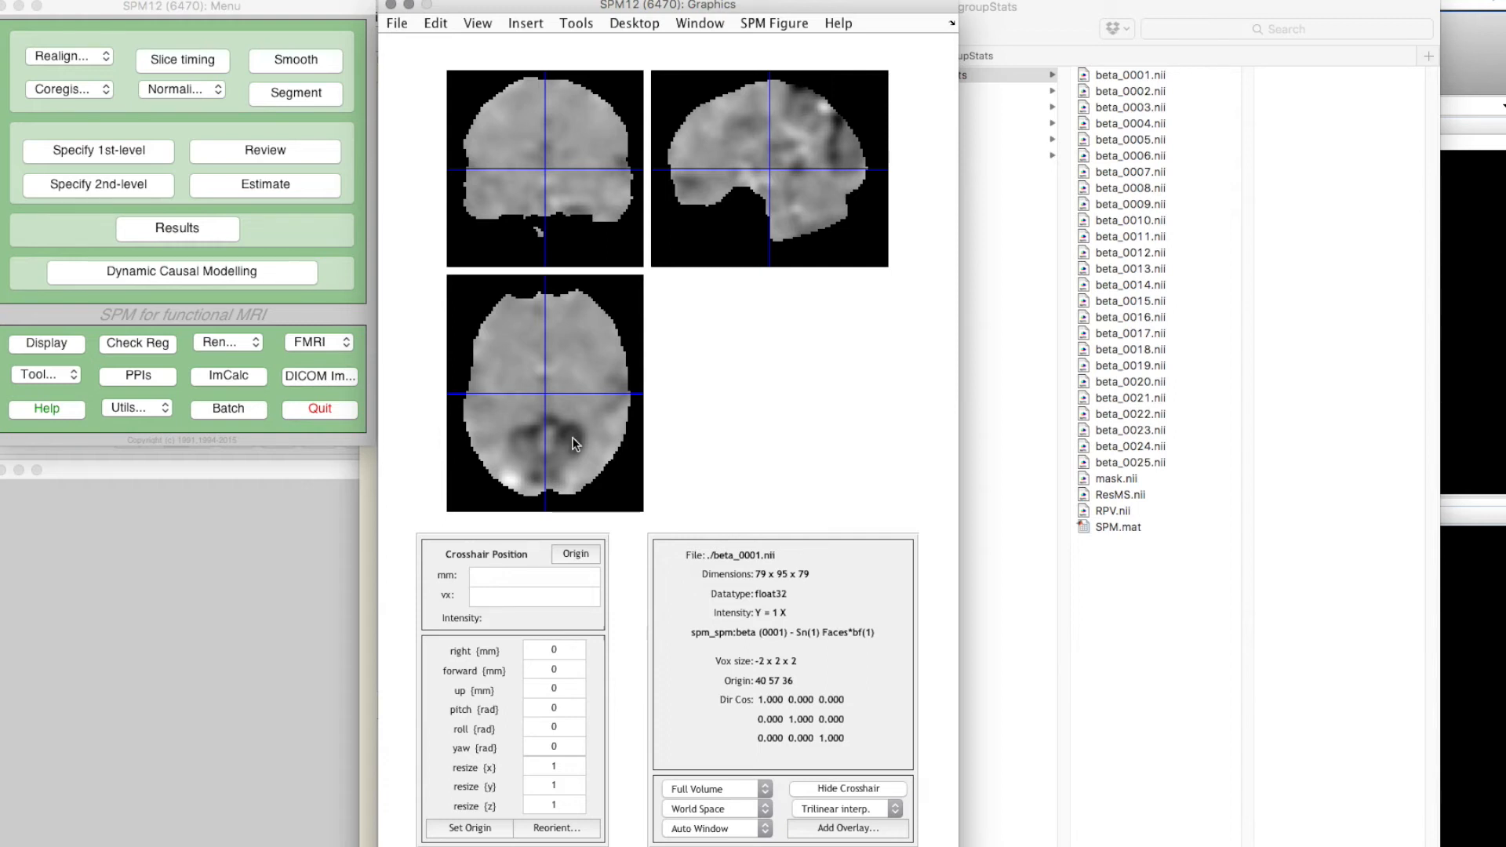
click(552, 447)
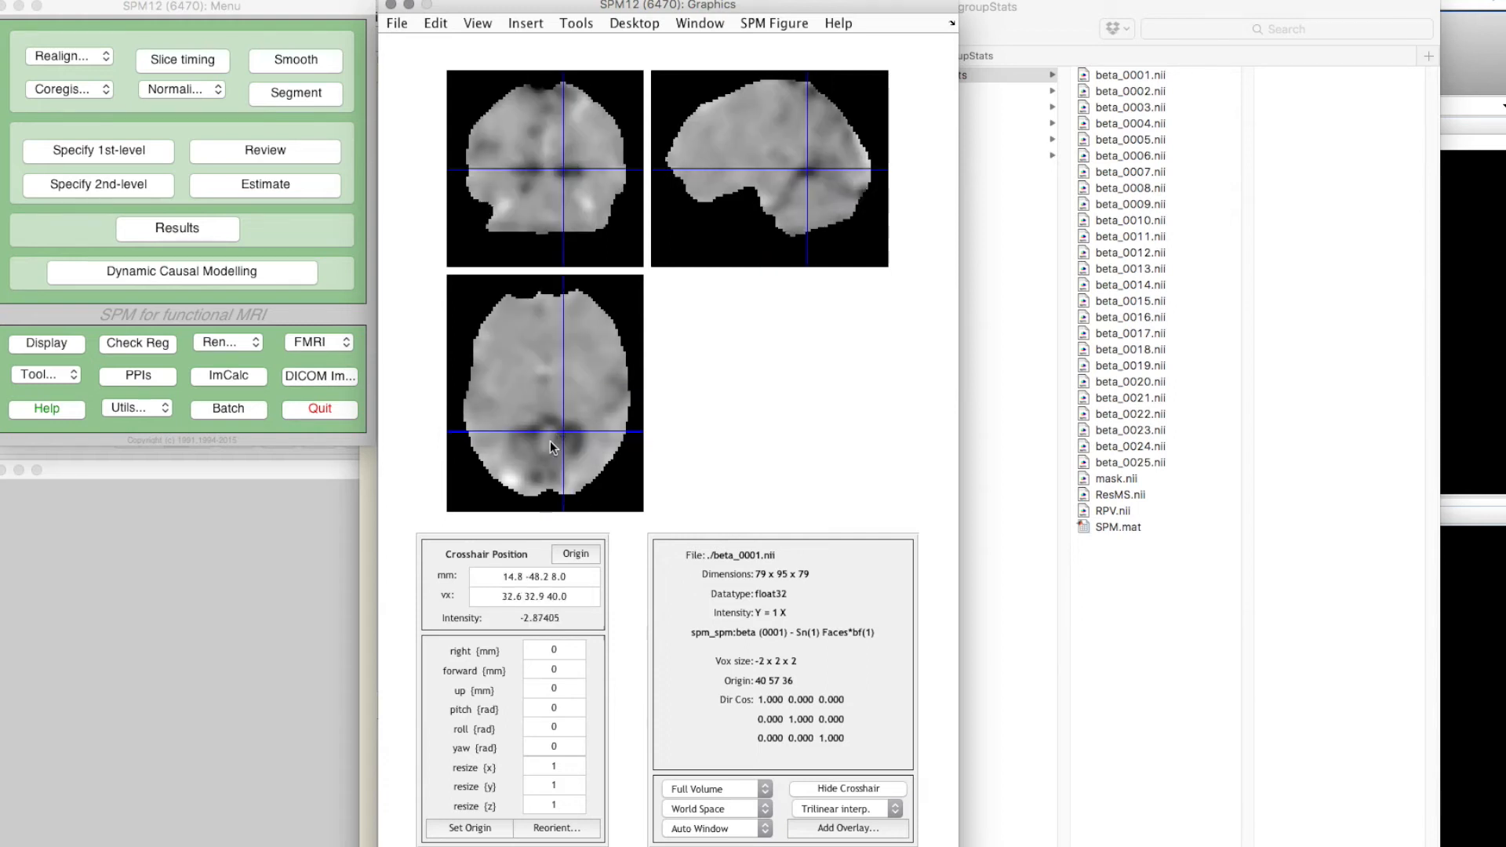
click(514, 485)
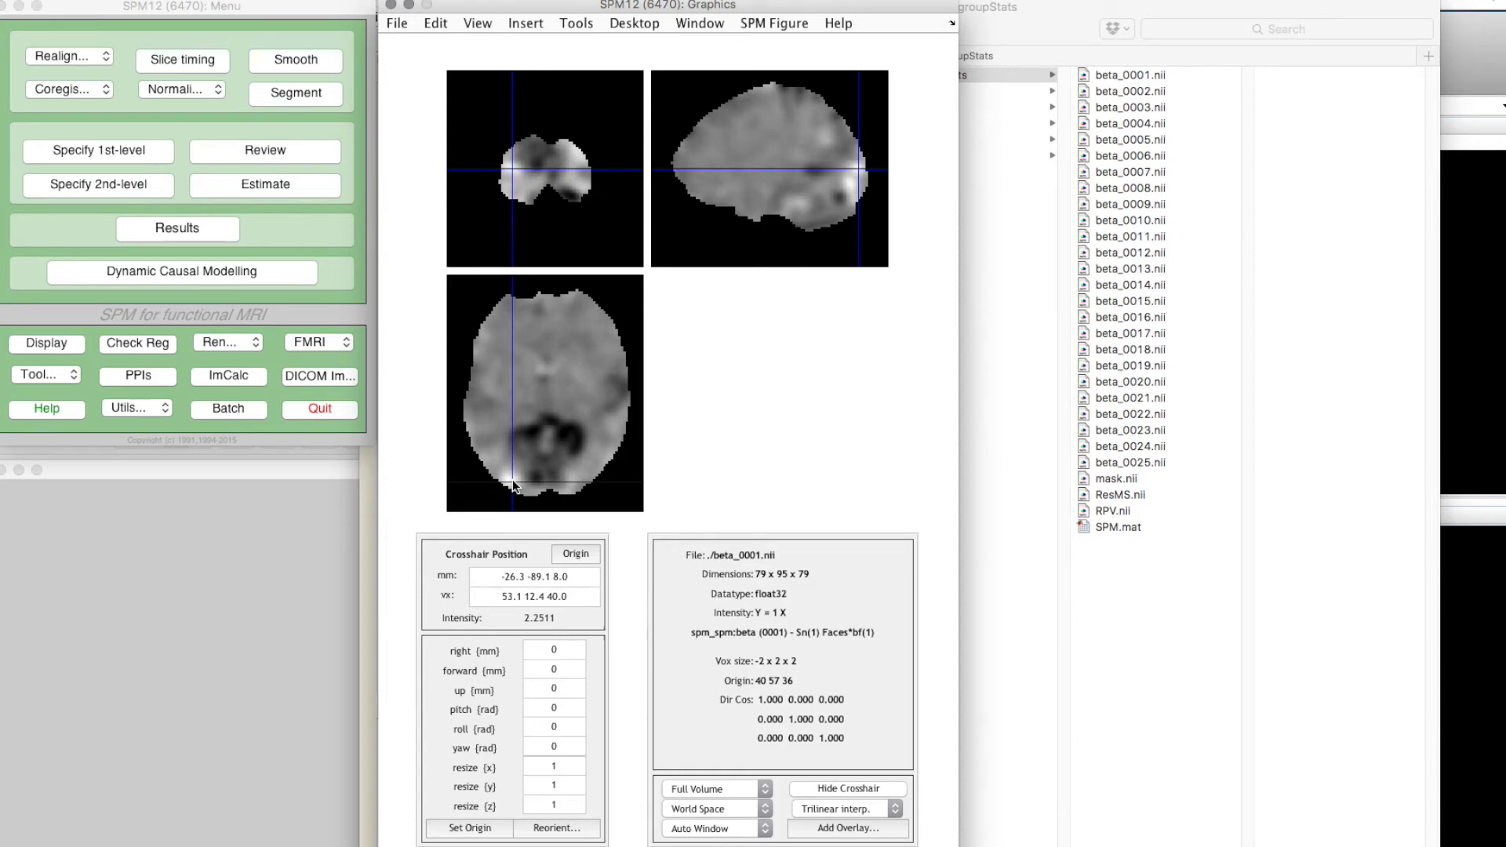
- Switch the displayed image to nearest-neighbour interpolation
click(841, 808)
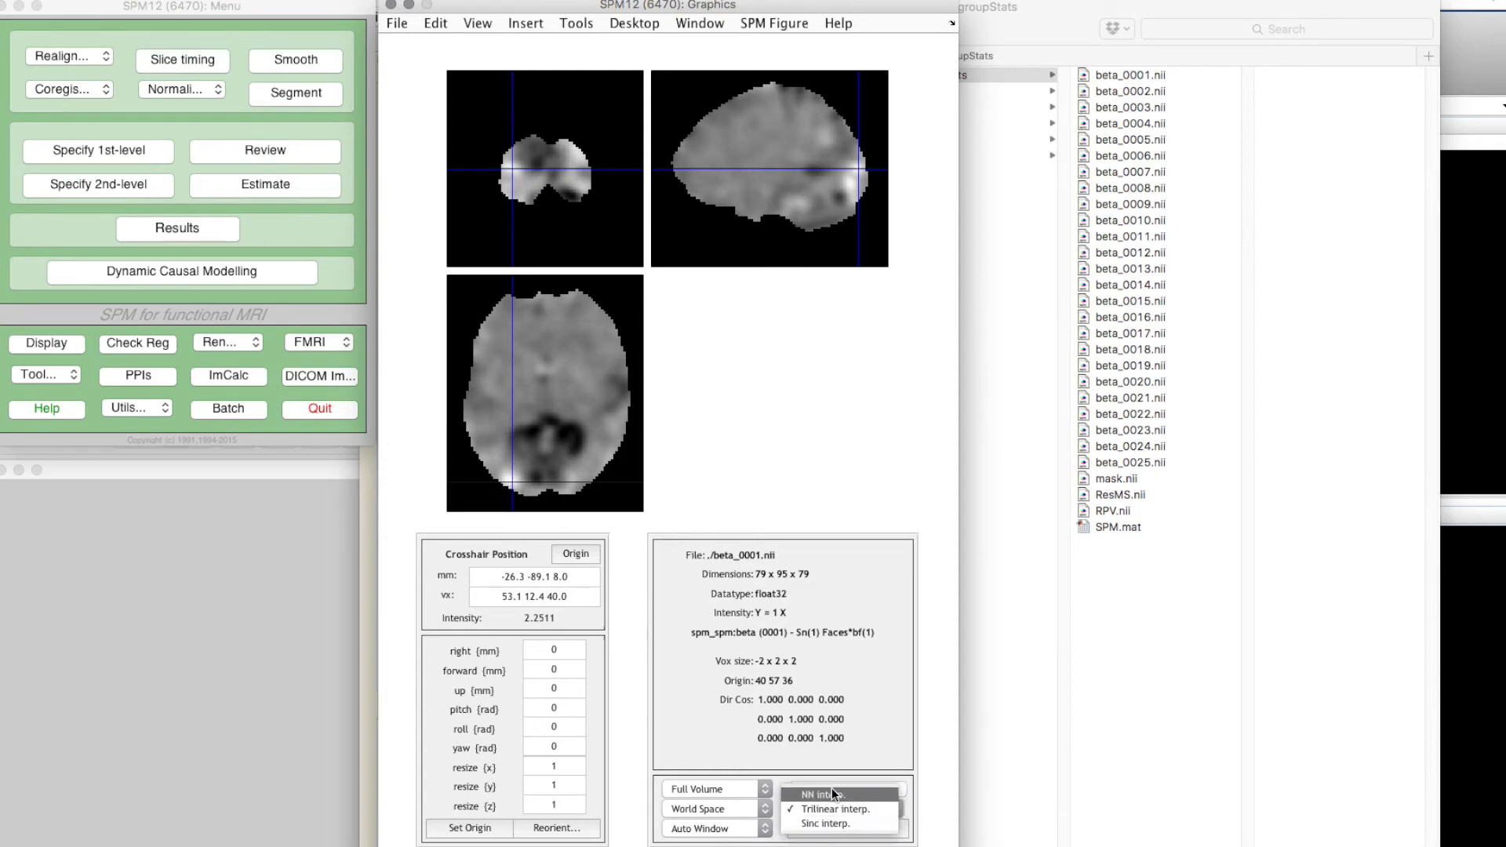
click(824, 794)
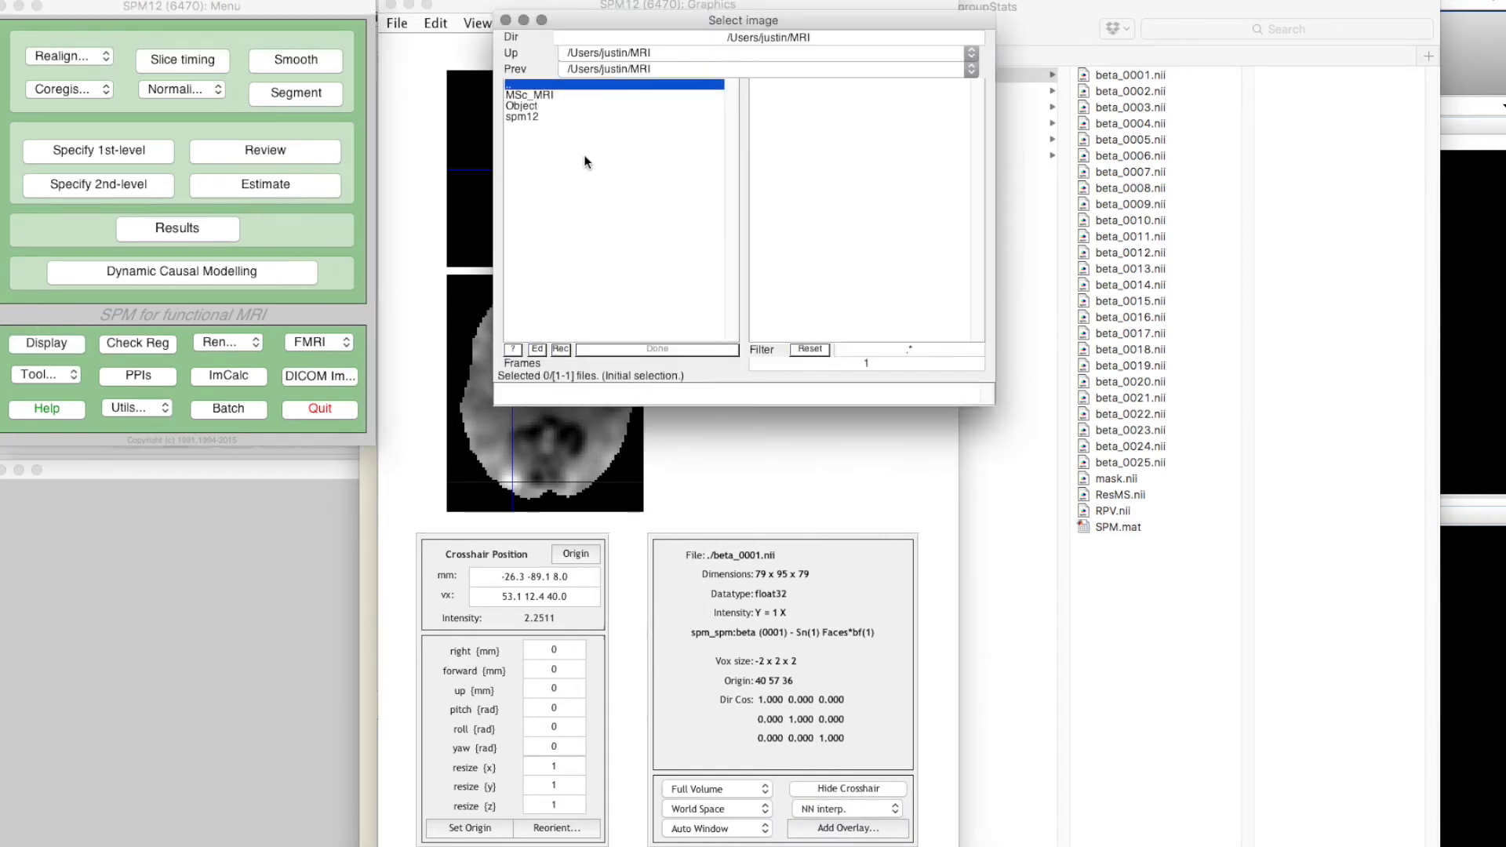
- Display Object/groupStats/mask.nii with nearest-neighbour interpolation
double_click(523, 105)
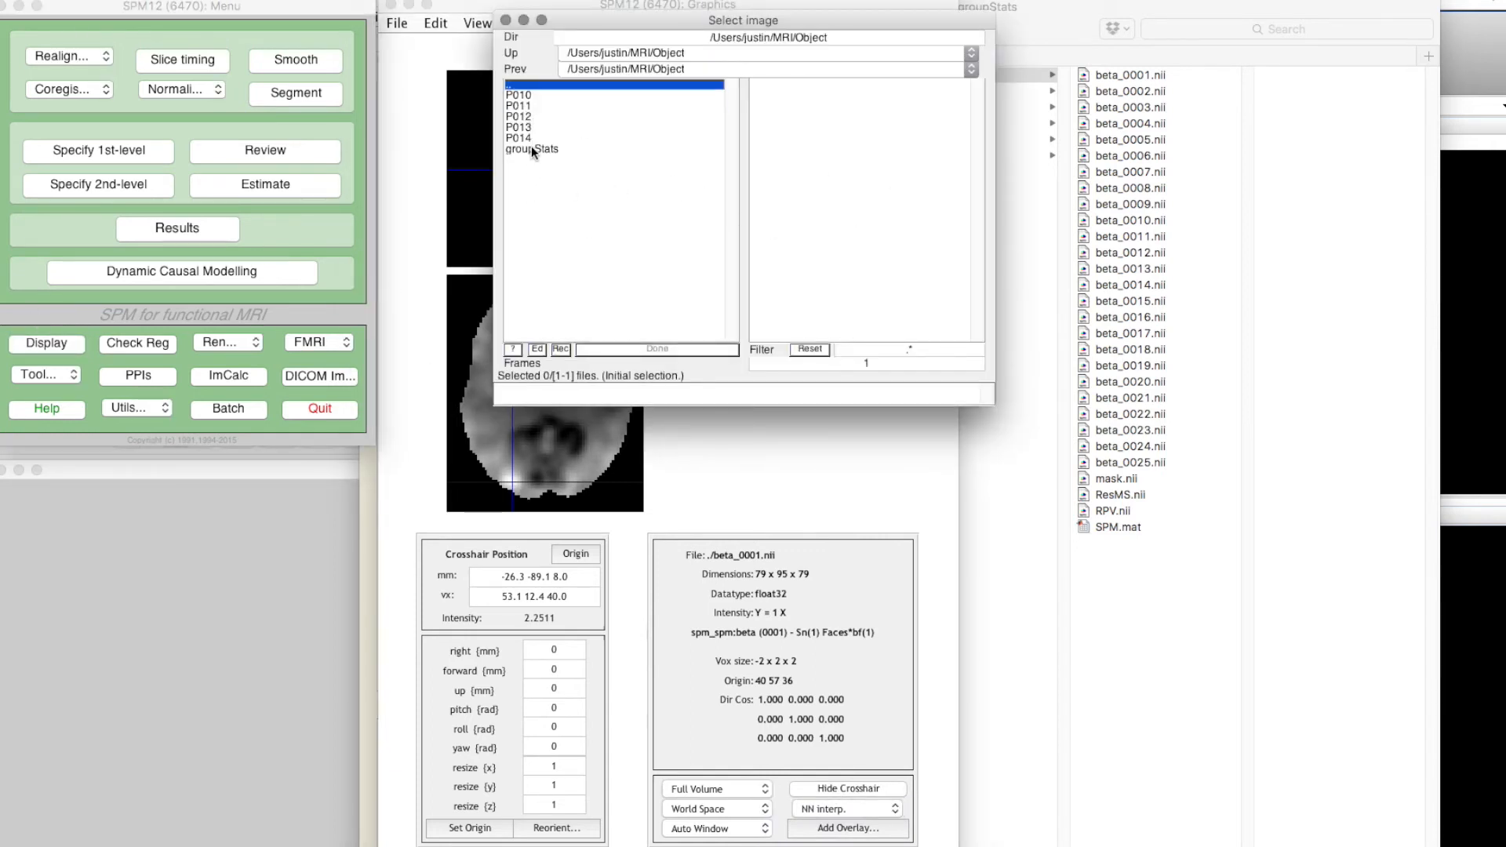
double_click(530, 149)
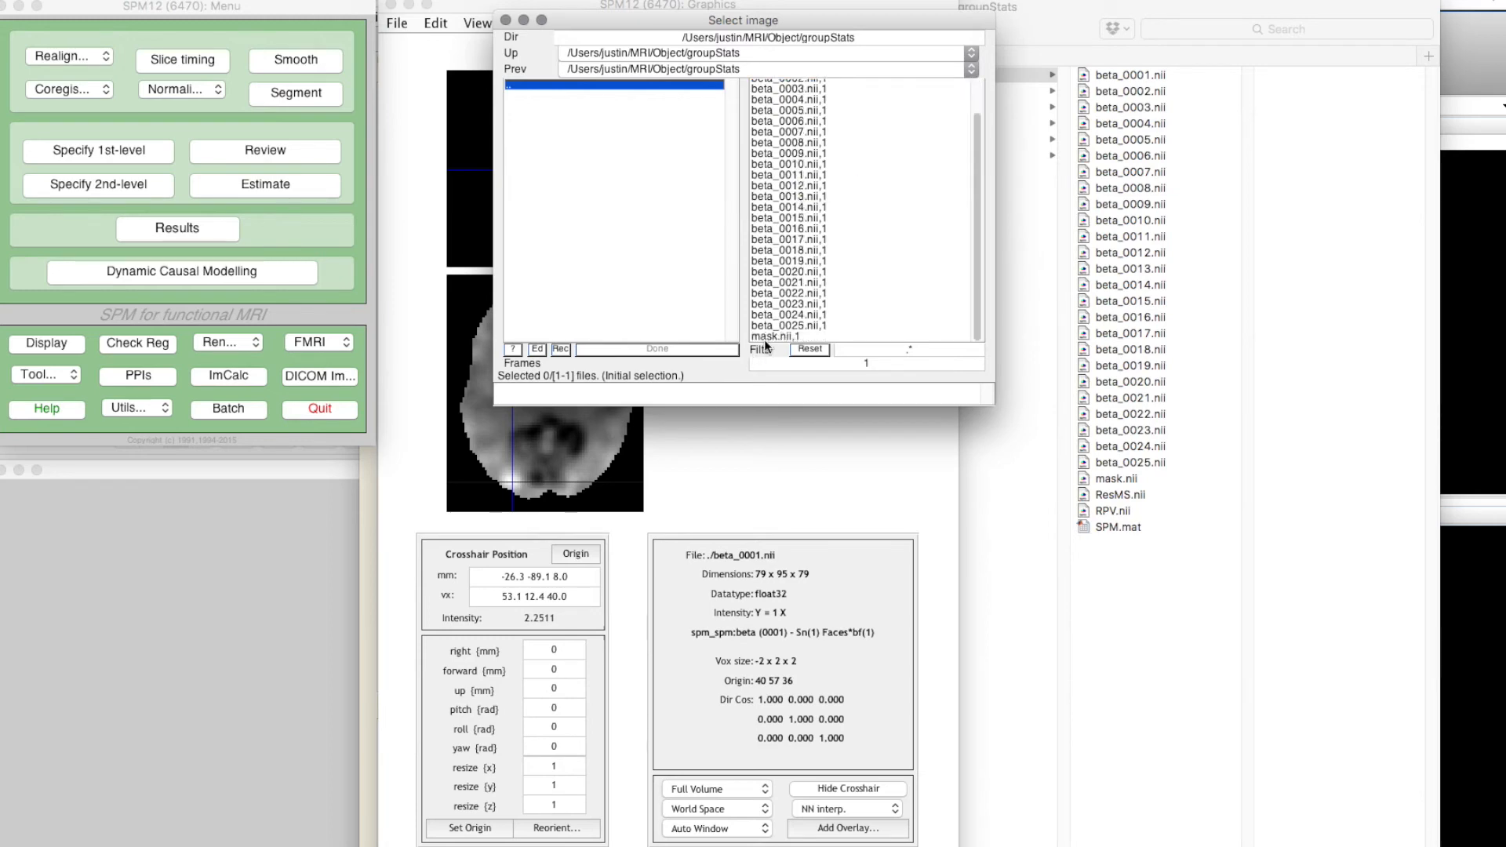
click(657, 348)
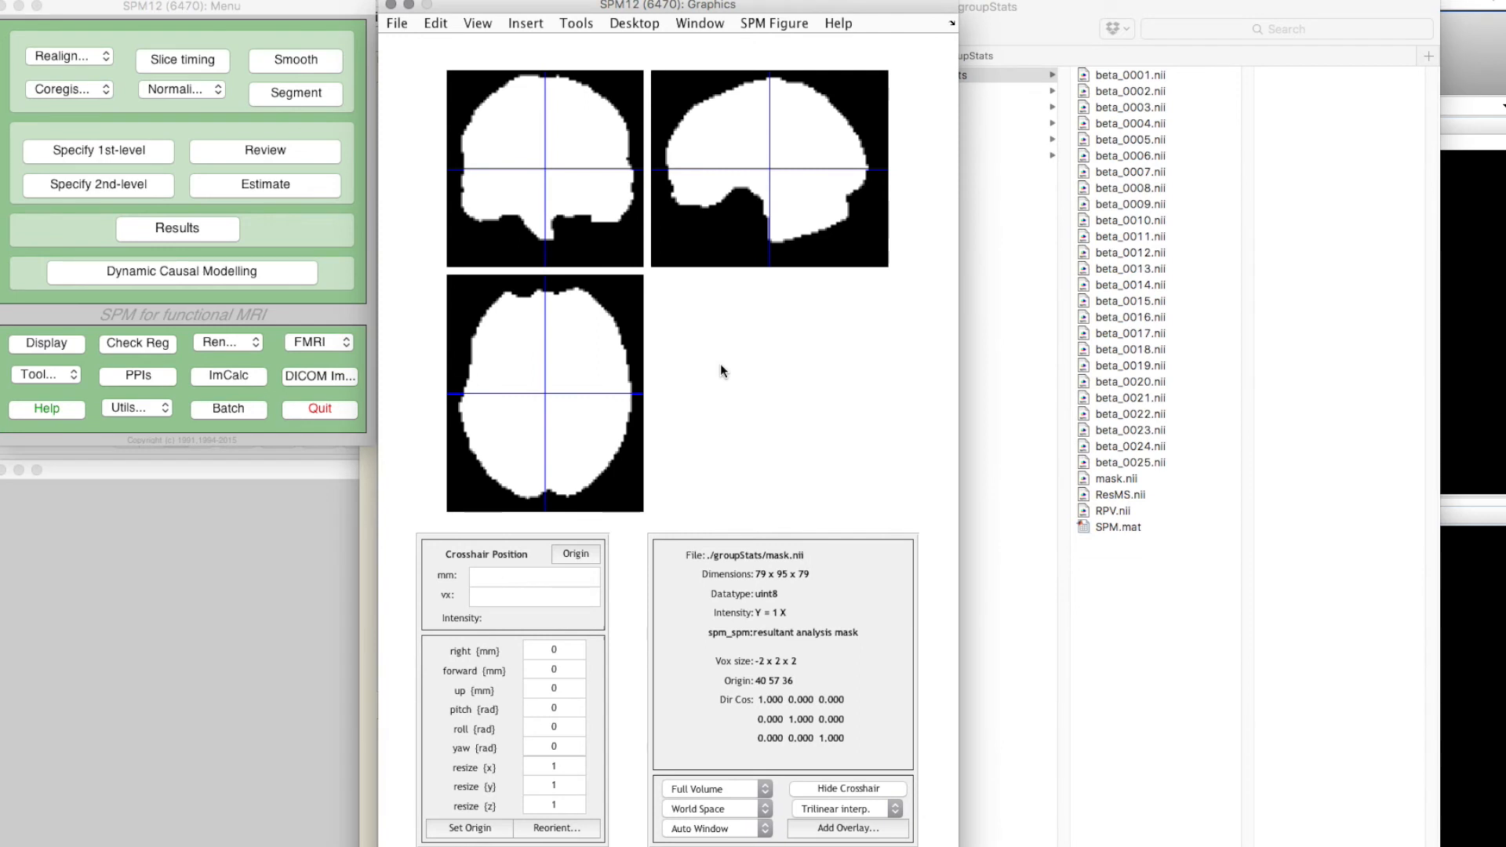
mouse_move(849, 820)
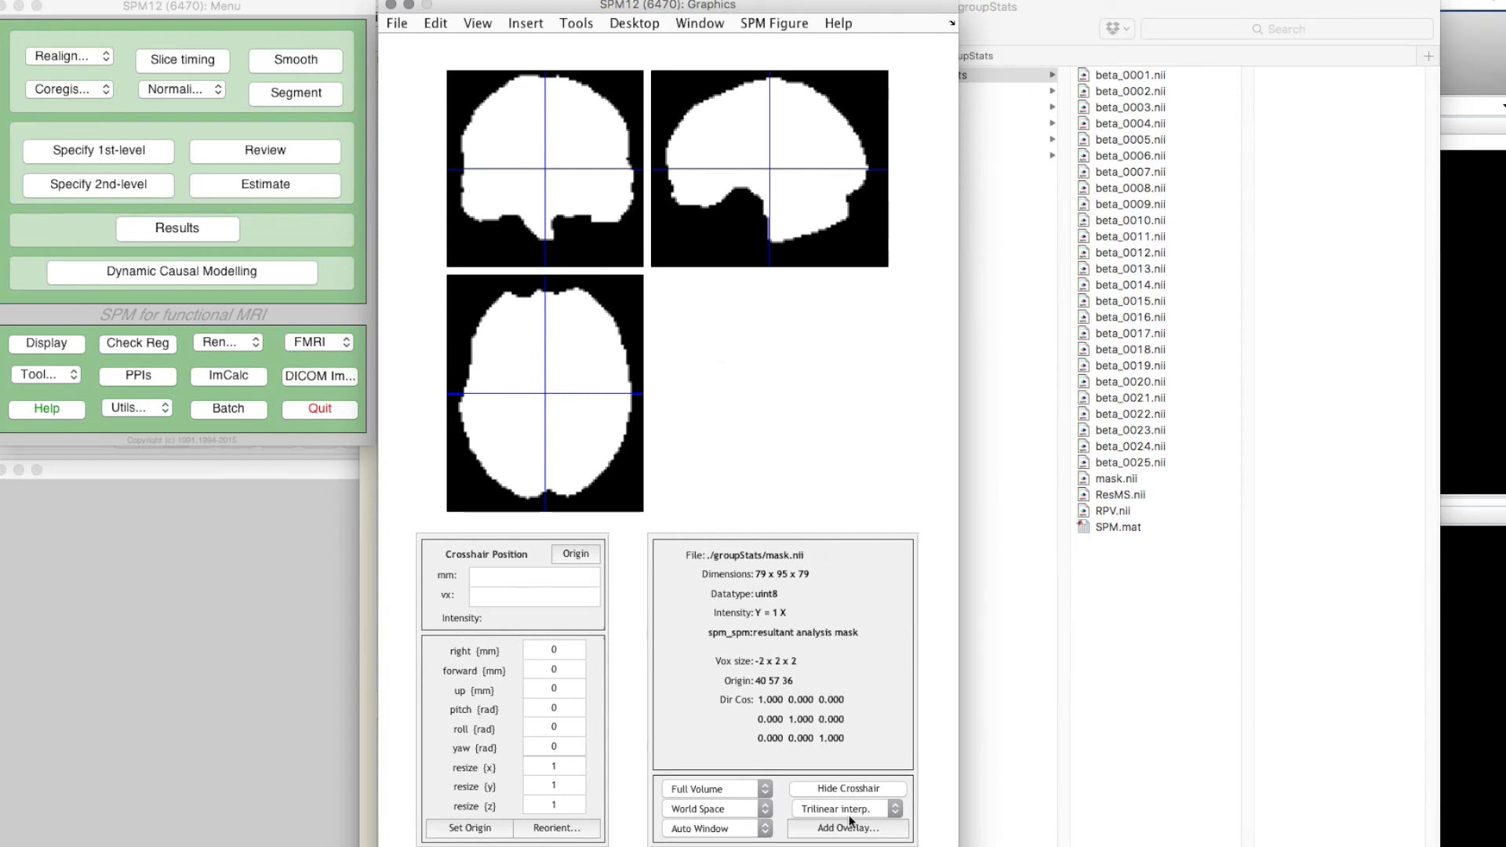
click(846, 807)
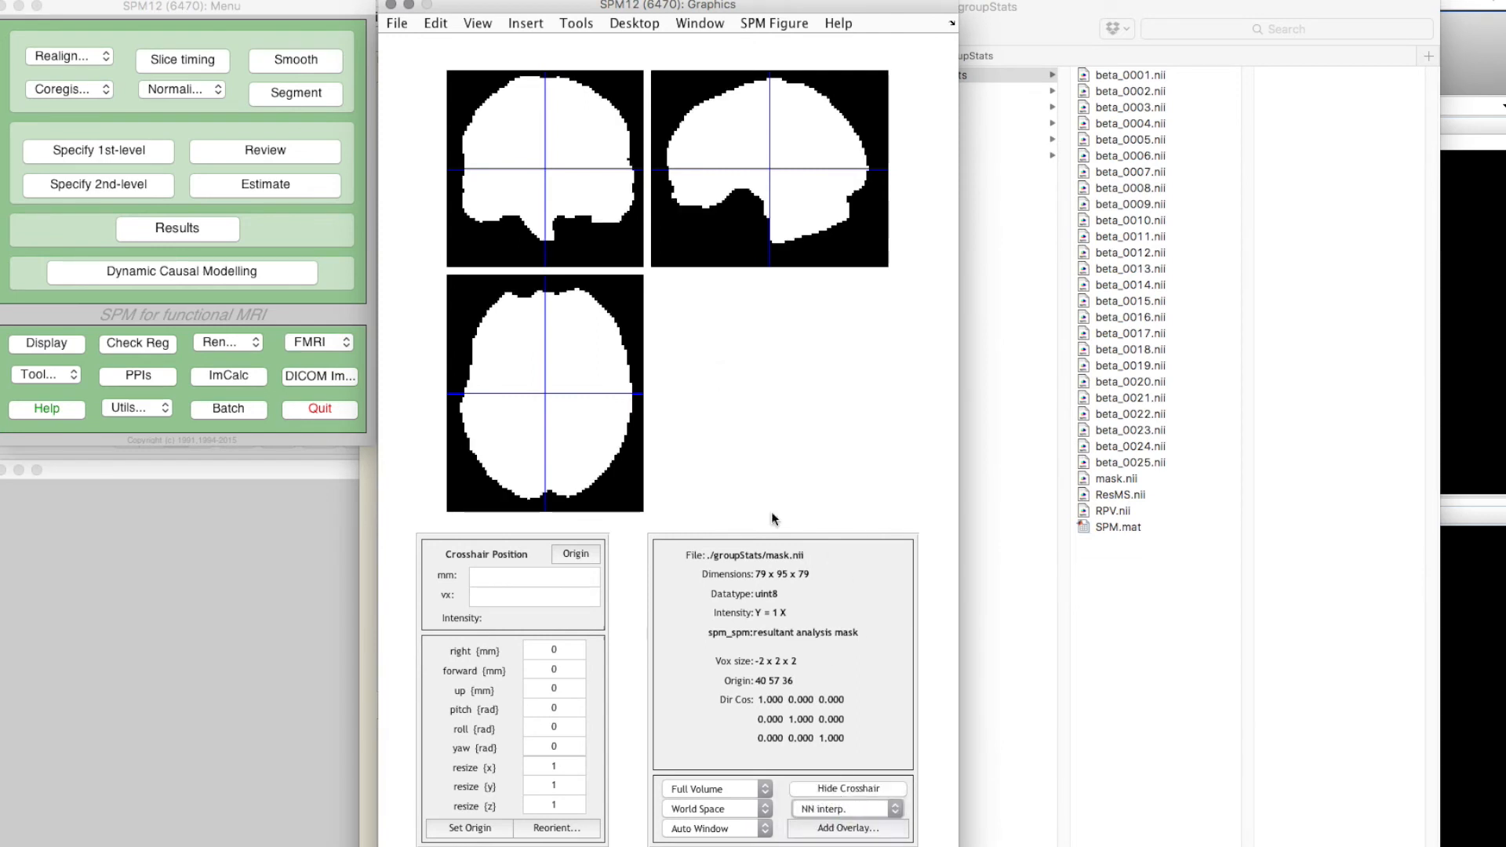
mouse_move(823, 358)
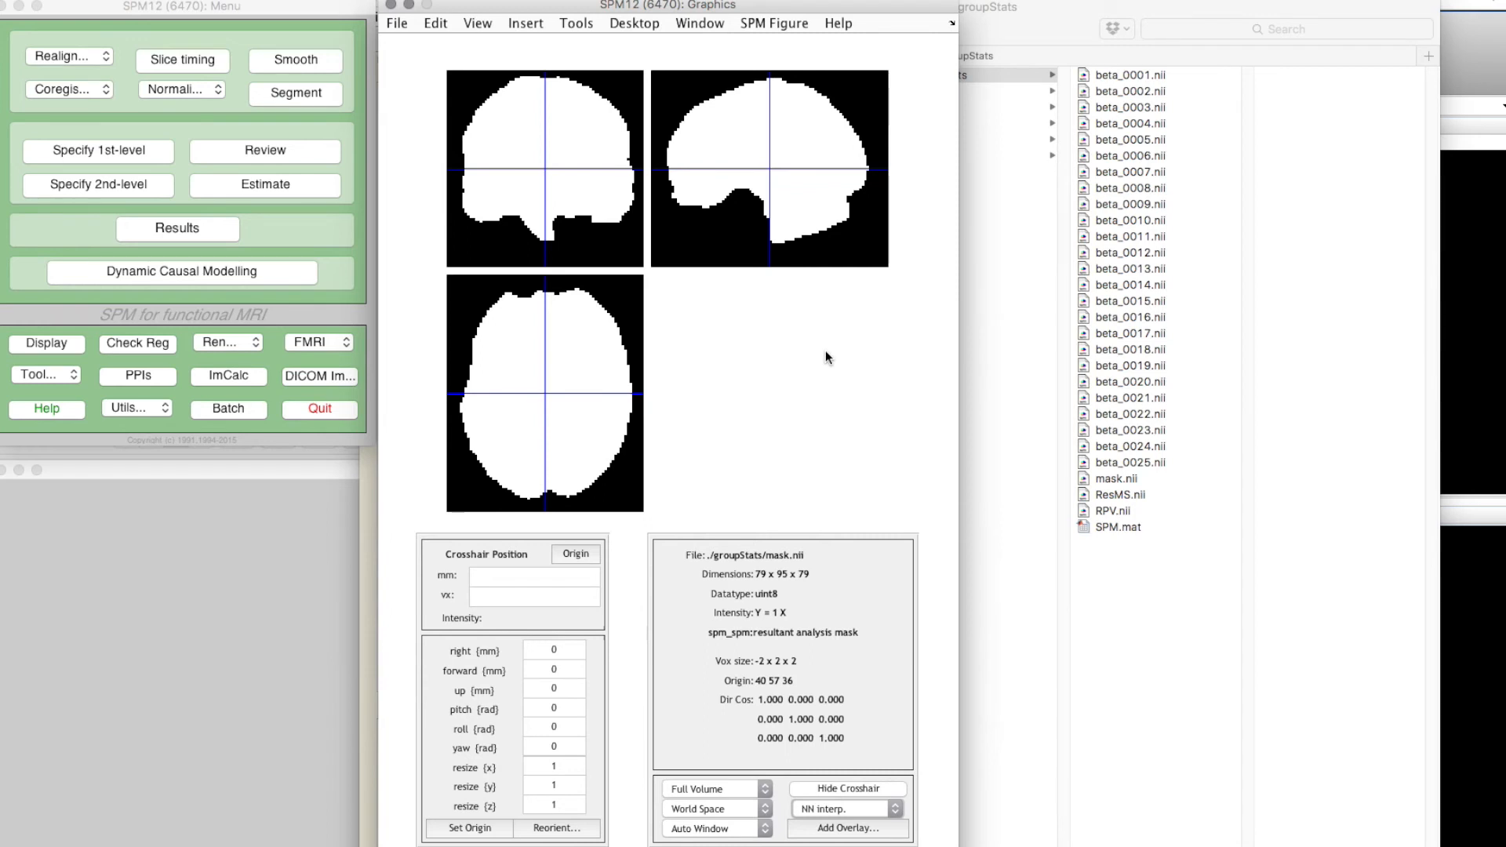
- Check the mask's extent at the back, base, brainstem, middle and top of the brain
click(856, 234)
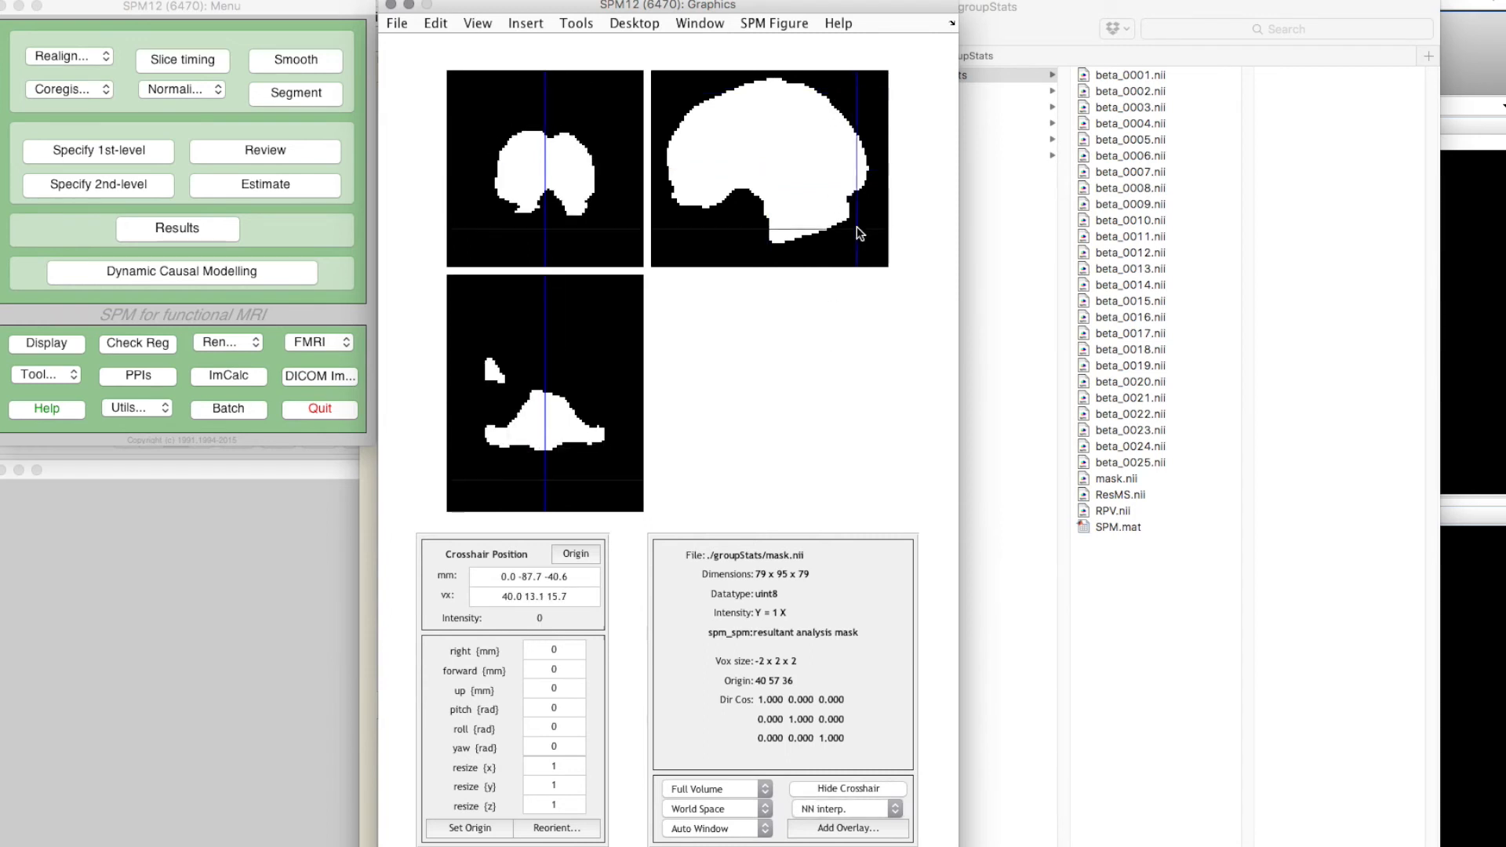
click(687, 237)
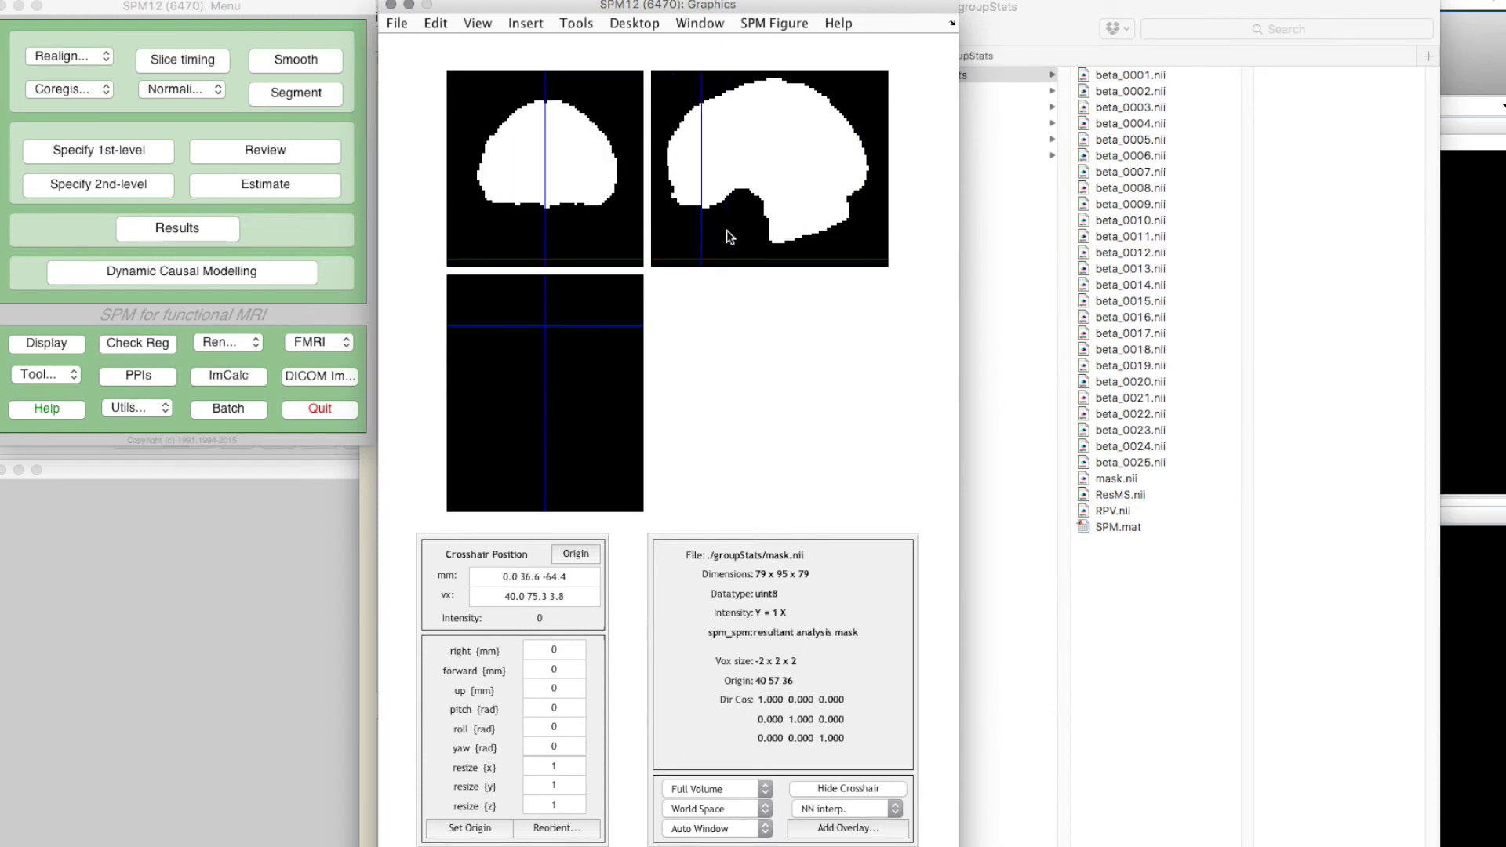
click(748, 238)
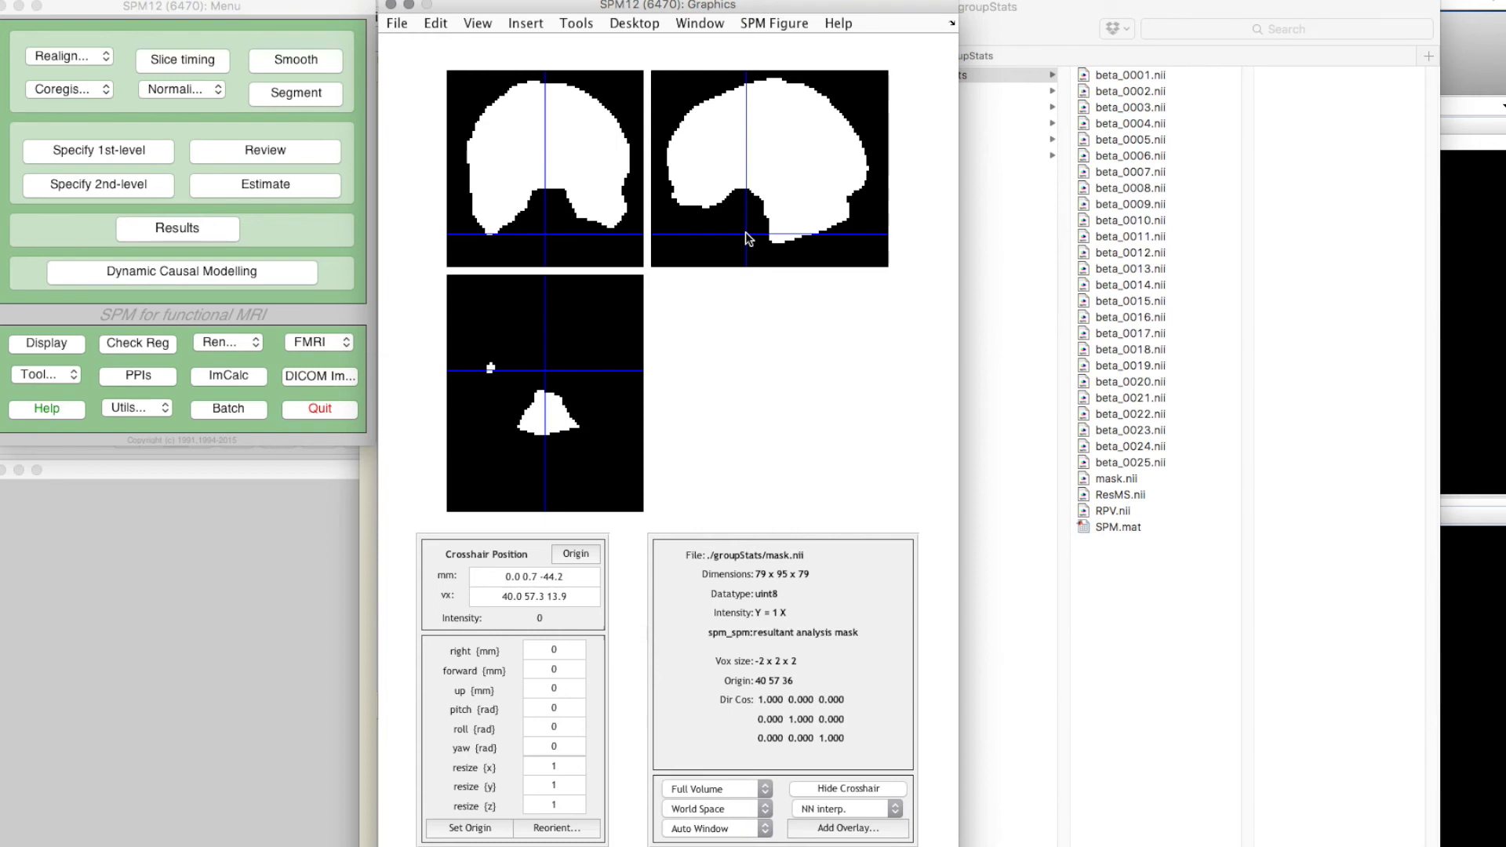
click(778, 237)
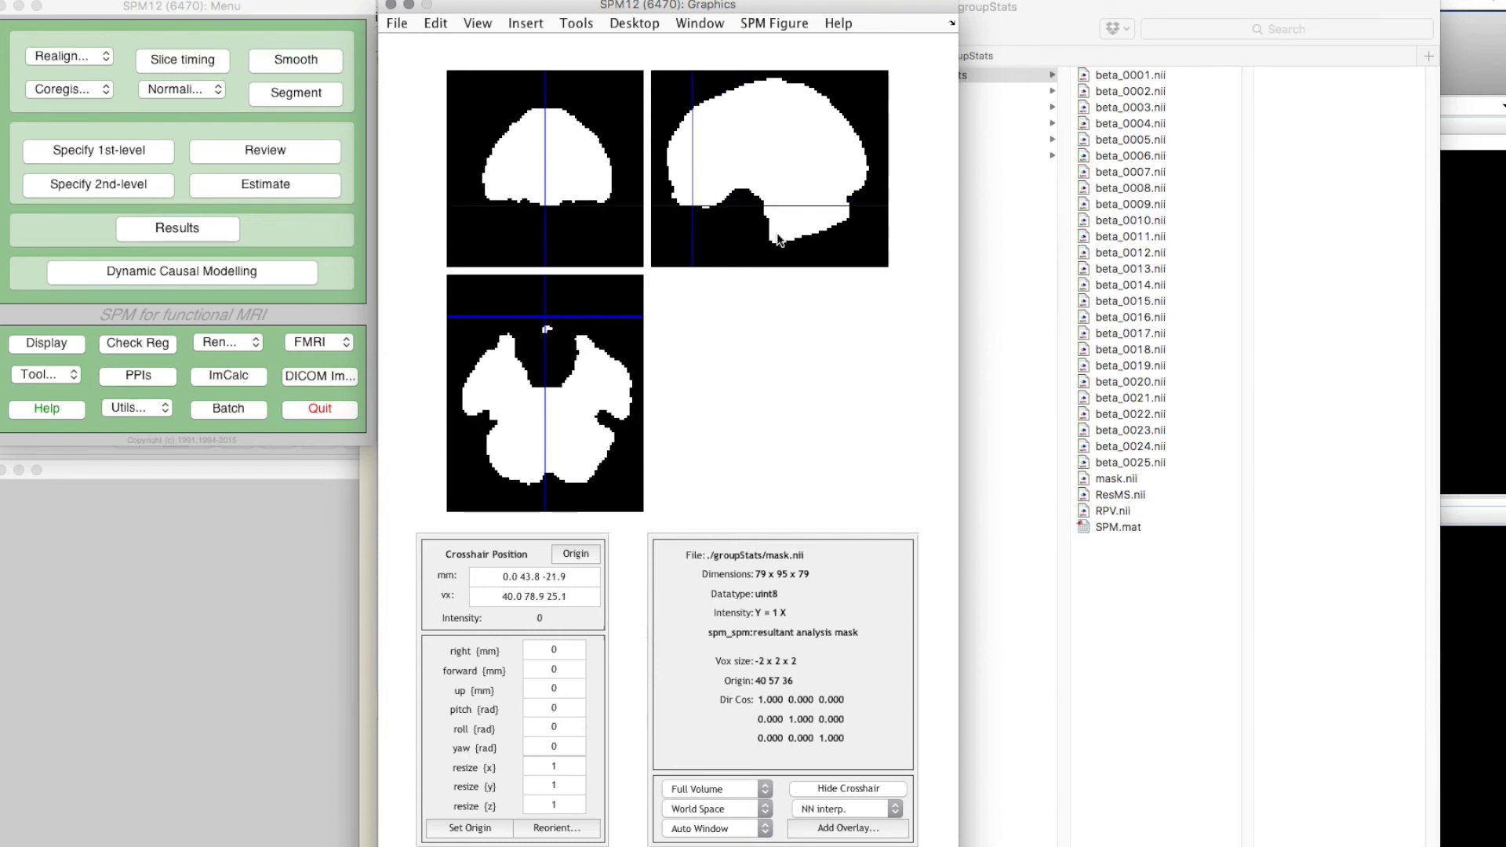
click(768, 215)
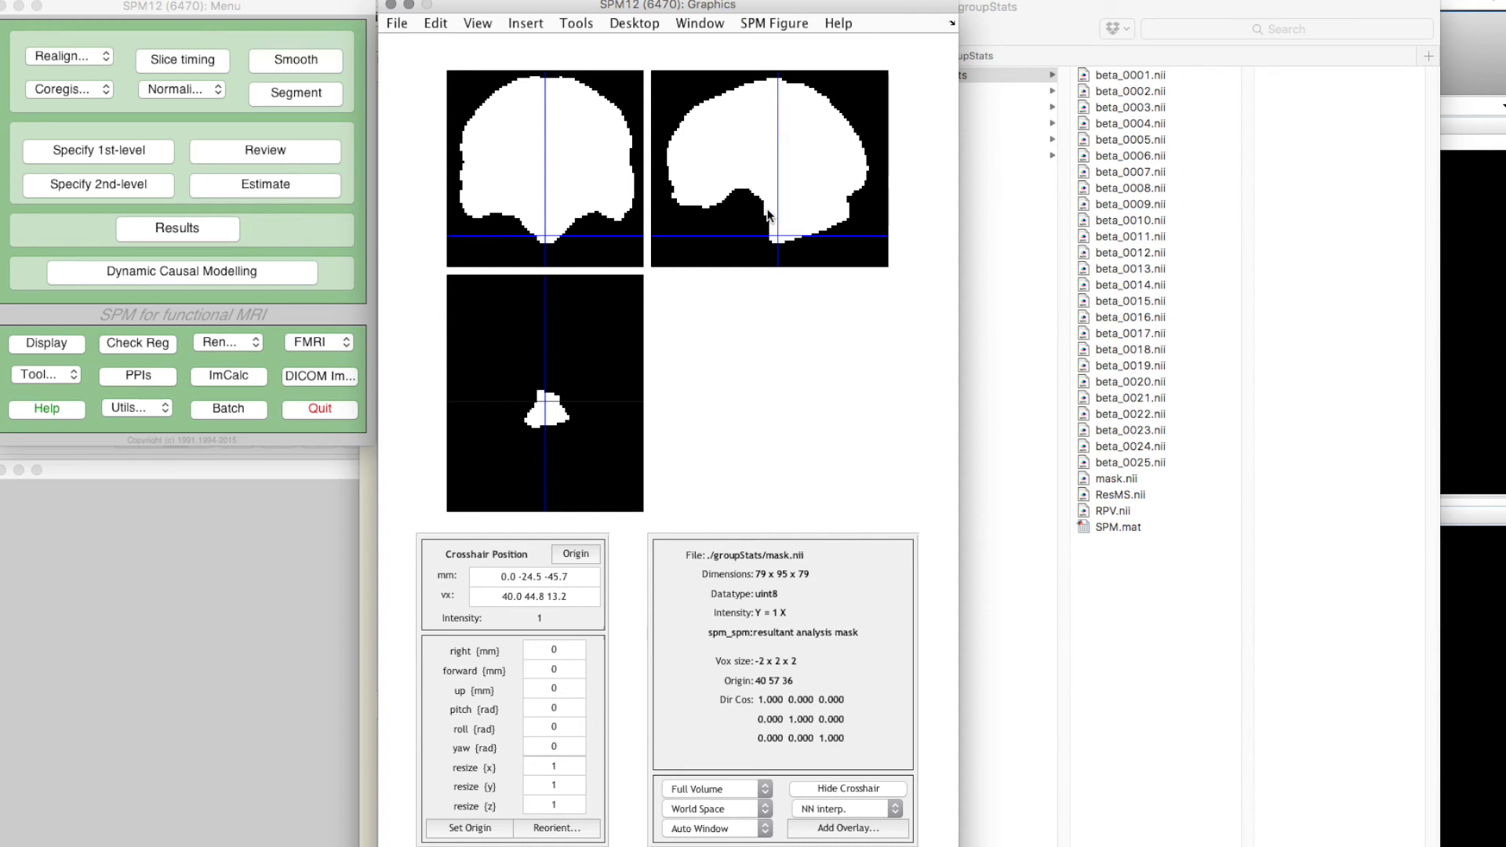
mouse_move(768, 177)
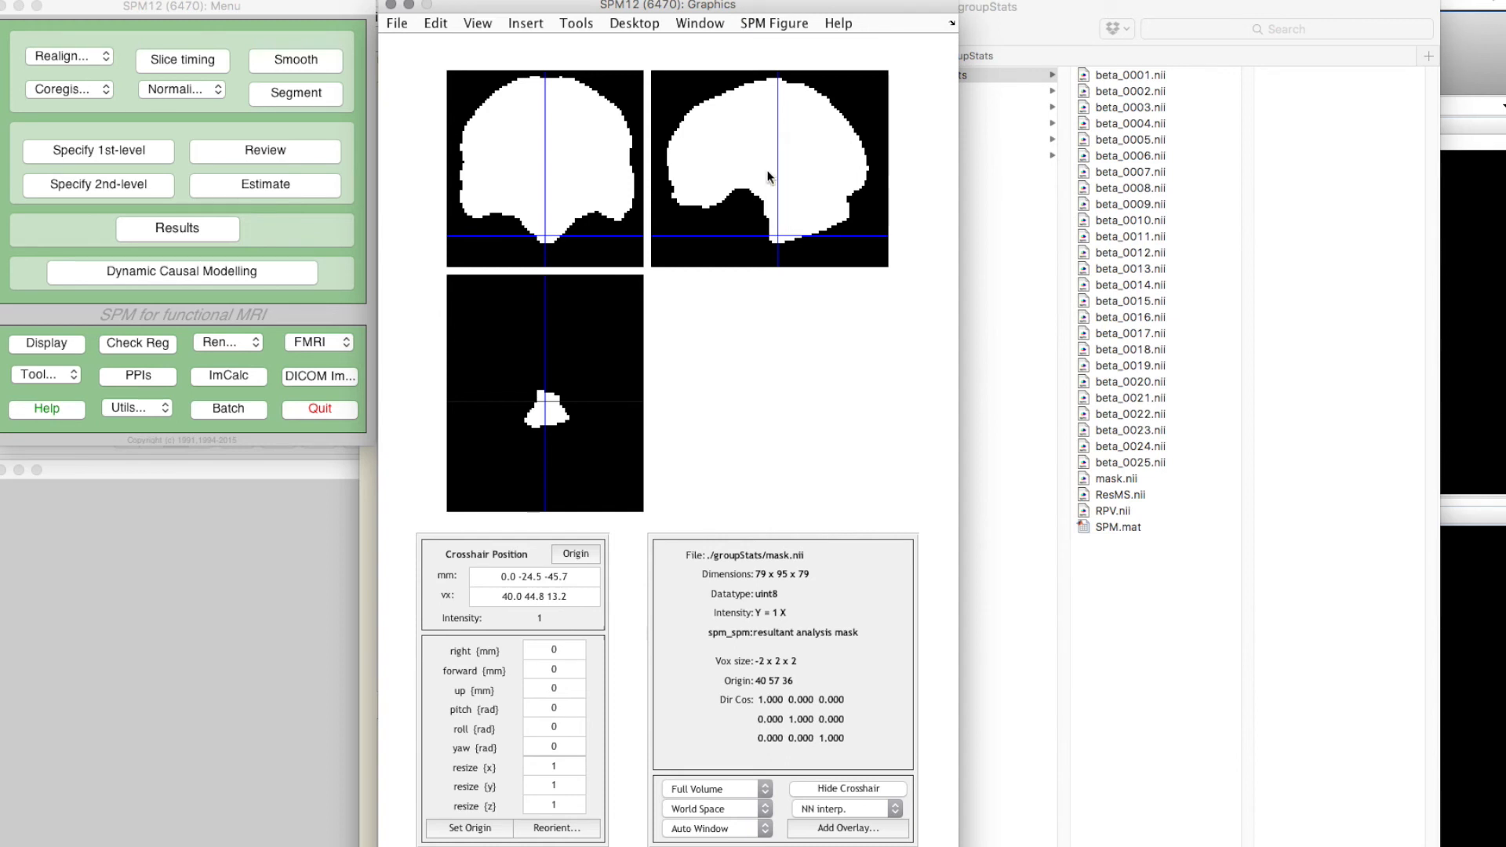
click(778, 199)
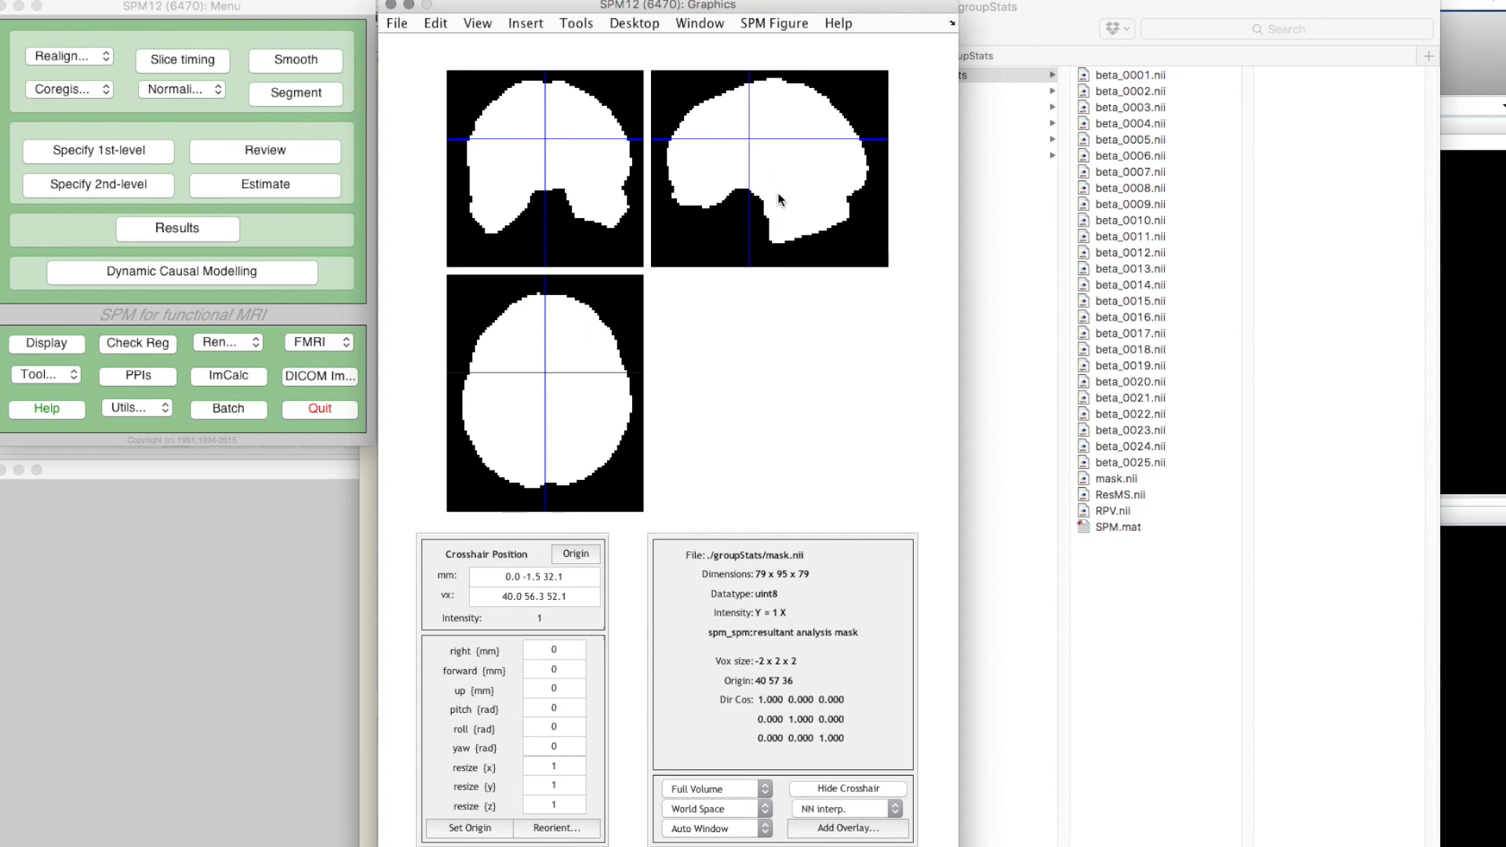
click(670, 93)
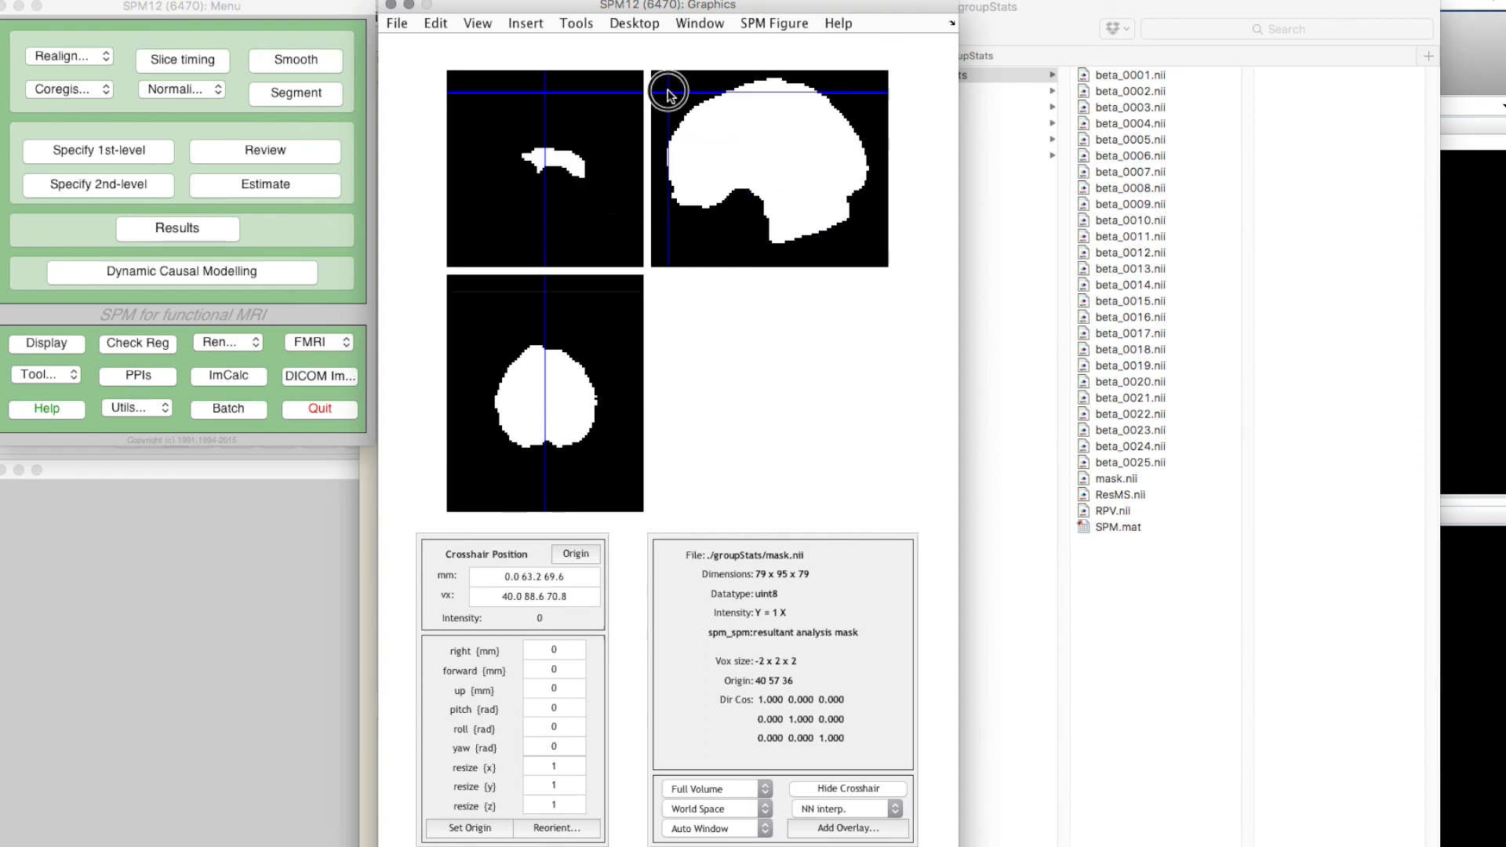
mouse_move(678, 203)
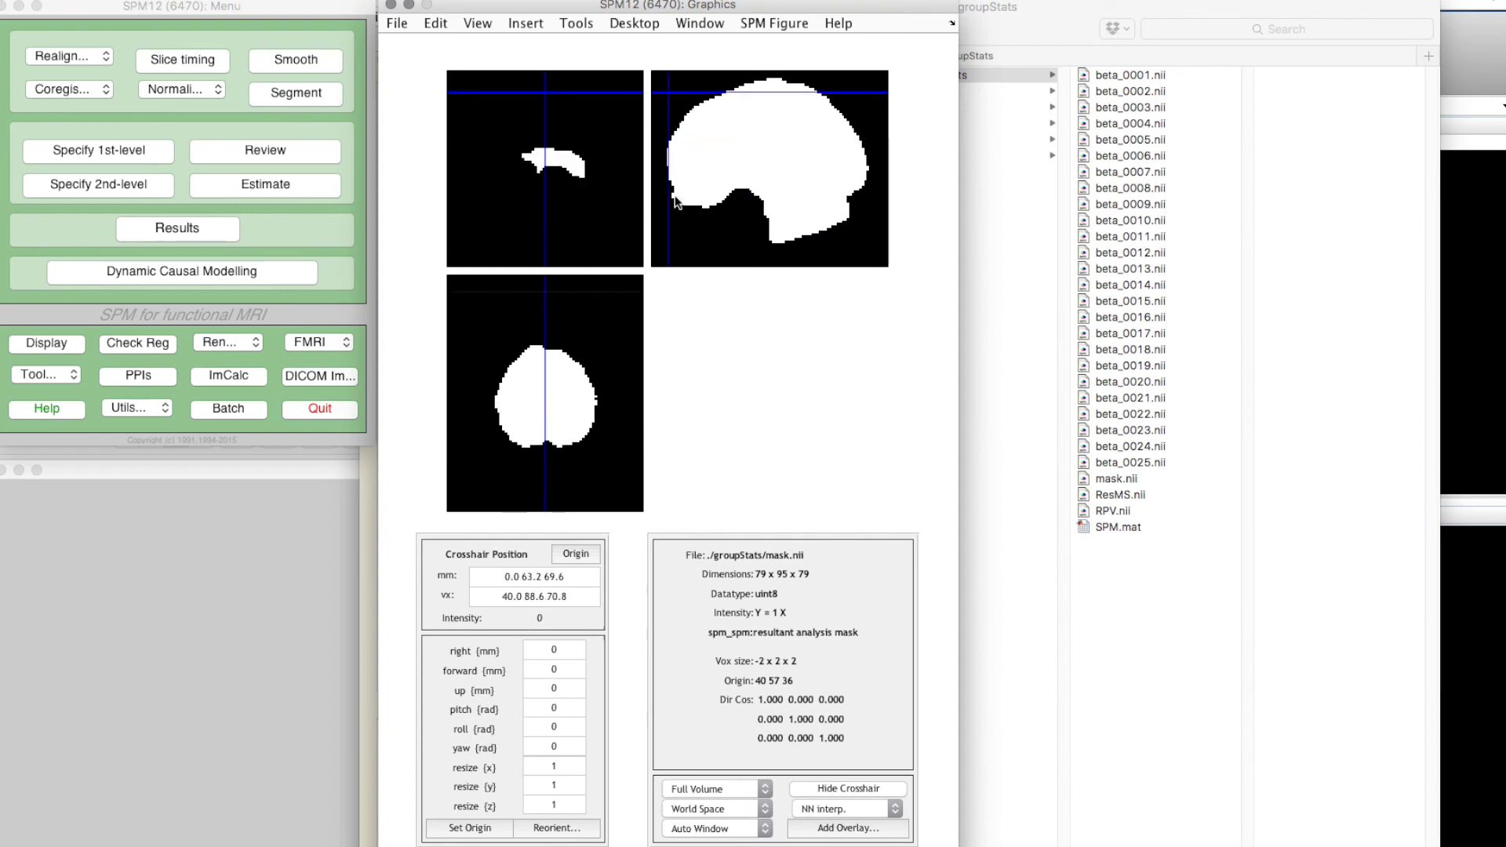
mouse_move(690, 104)
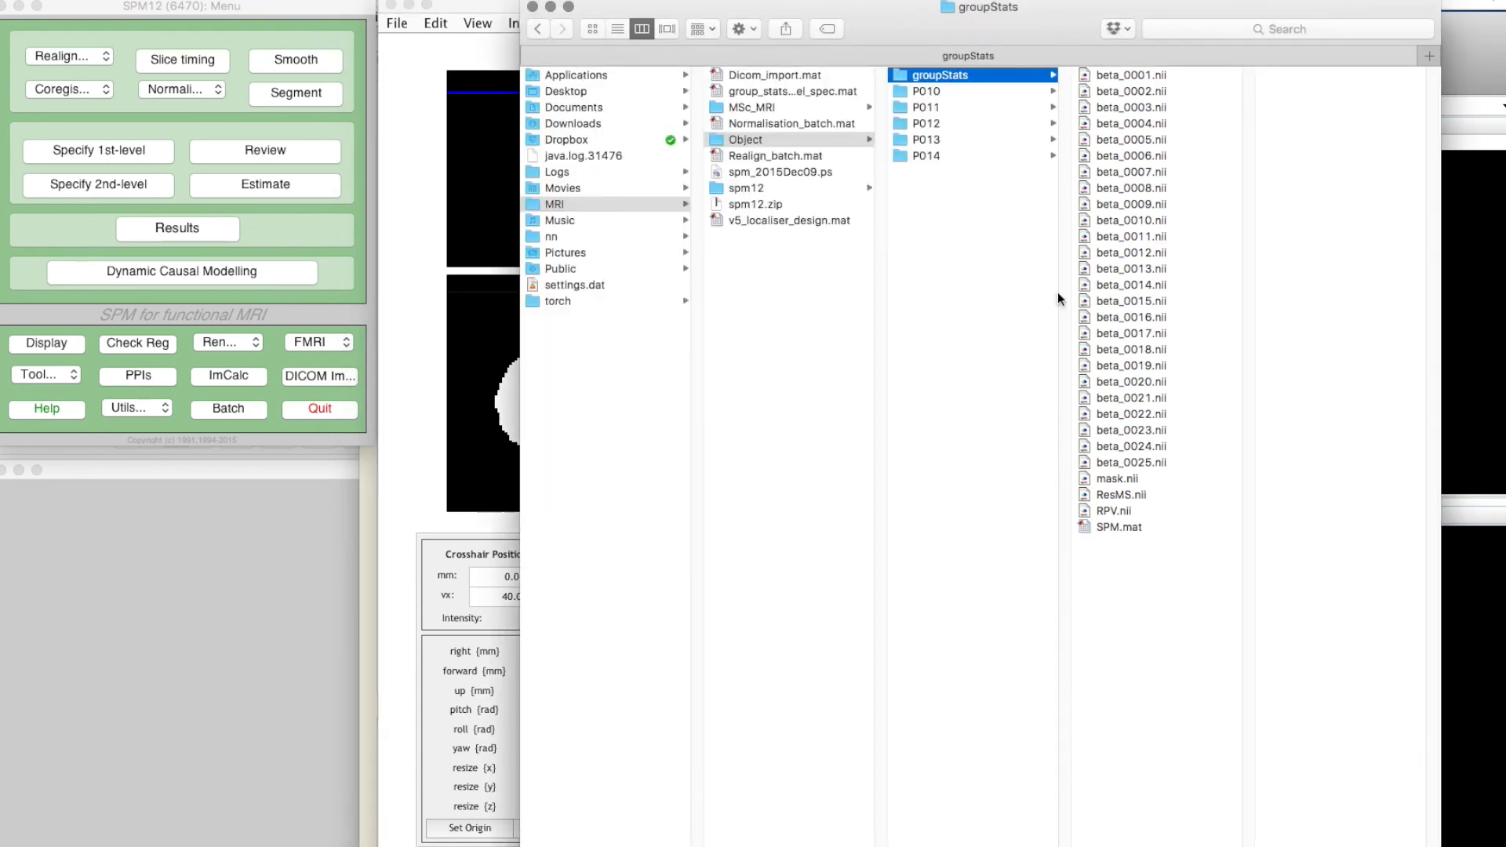
- Preview RPV.nii in the groupStats Finder folder as a 4.7 MB NIfTI file
click(1119, 510)
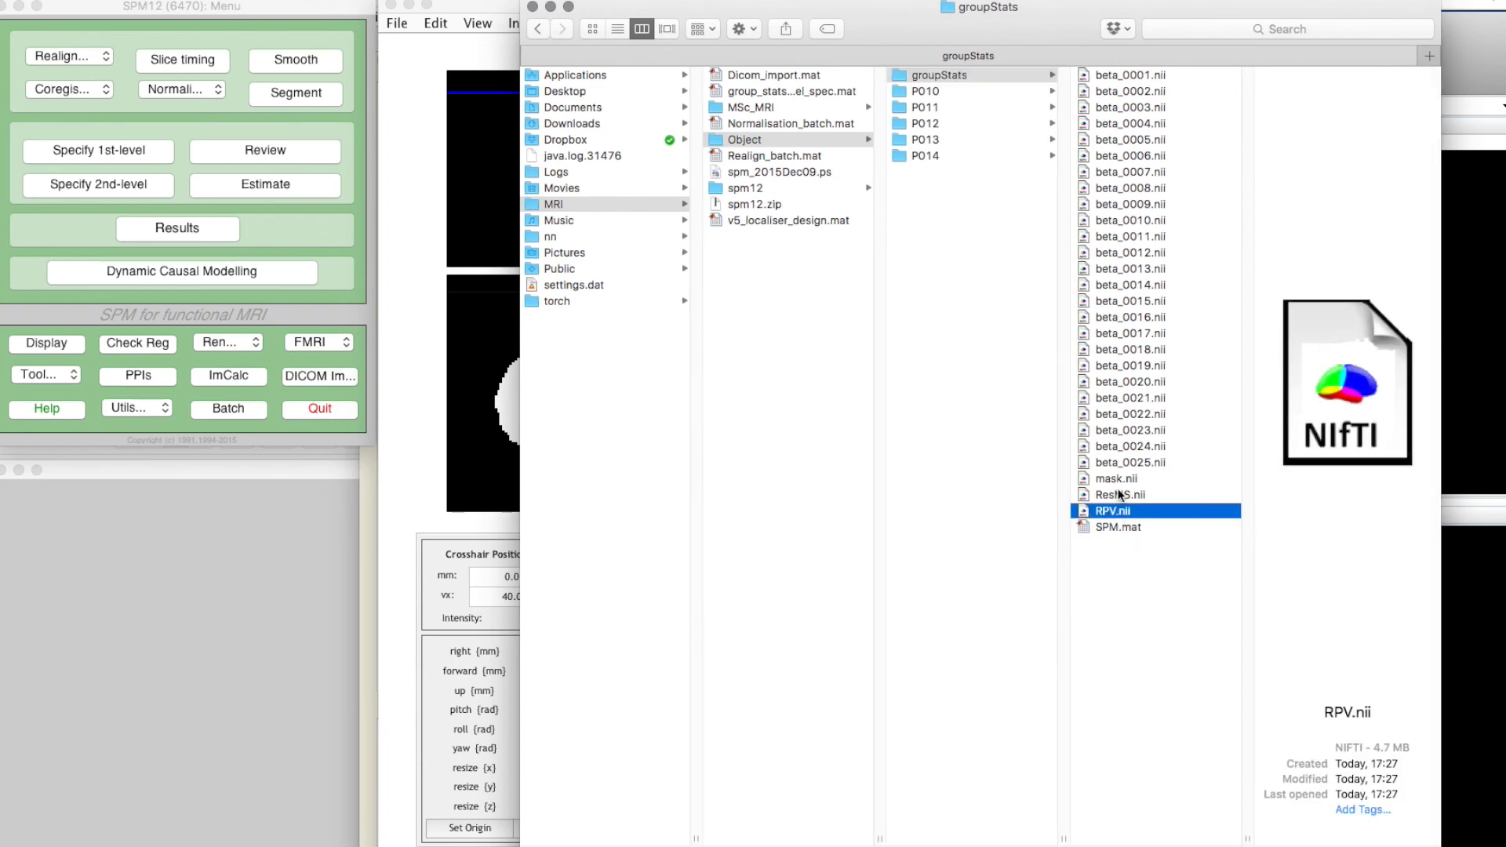